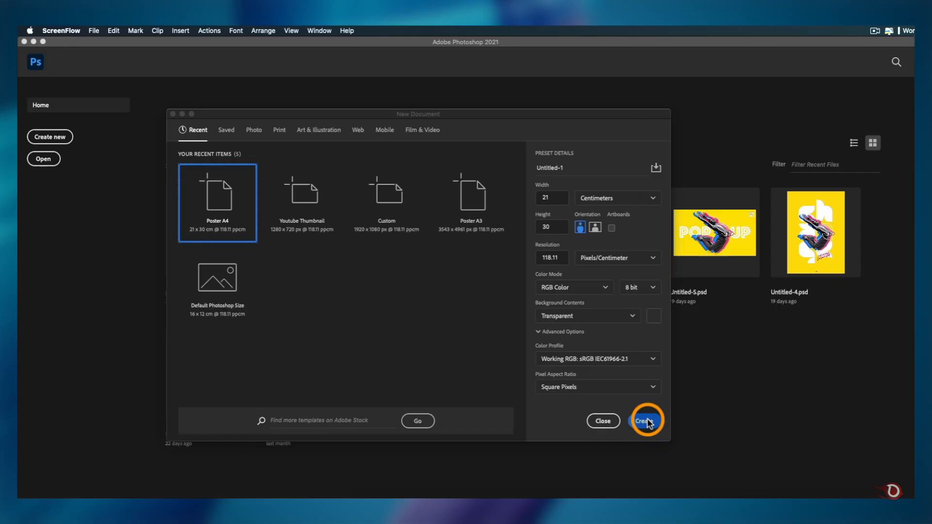
Step: Create a Poster A4 document, 21×30 cm, with a transparent background
{"action": "left_click", "coordinate": [645, 421]}
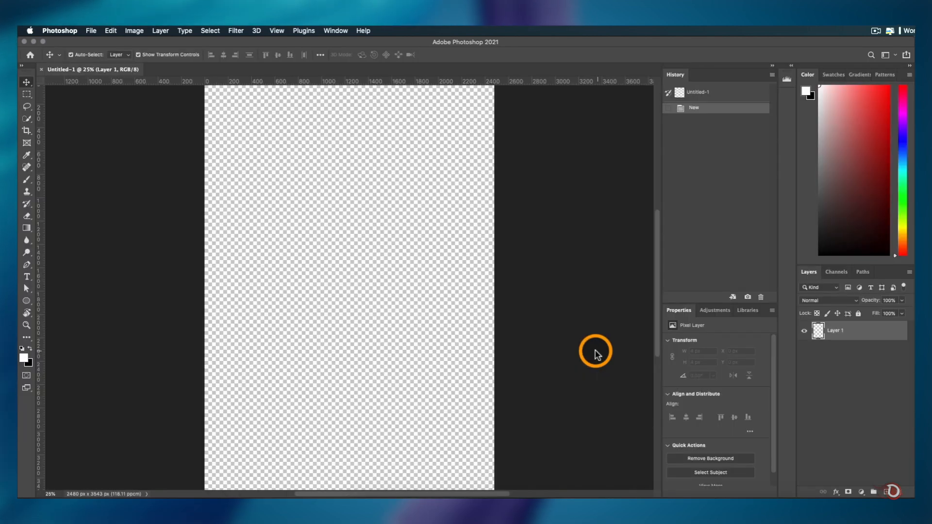
{"action": "mouse_move", "coordinate": [520, 302]}
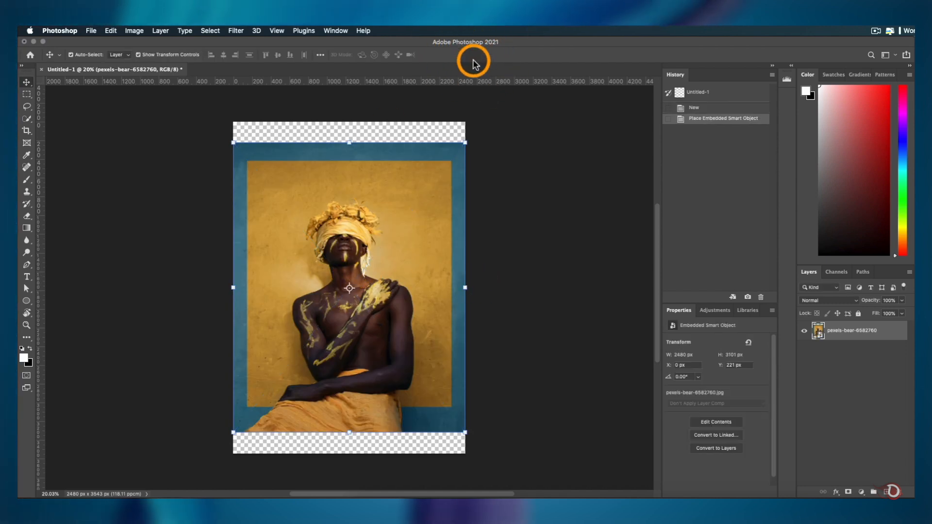
Step: Rename the photo layer to Subject and show only the top Subject copy 2
{"action": "double_click", "coordinate": [850, 331]}
{"action": "type", "text": "Subject"}
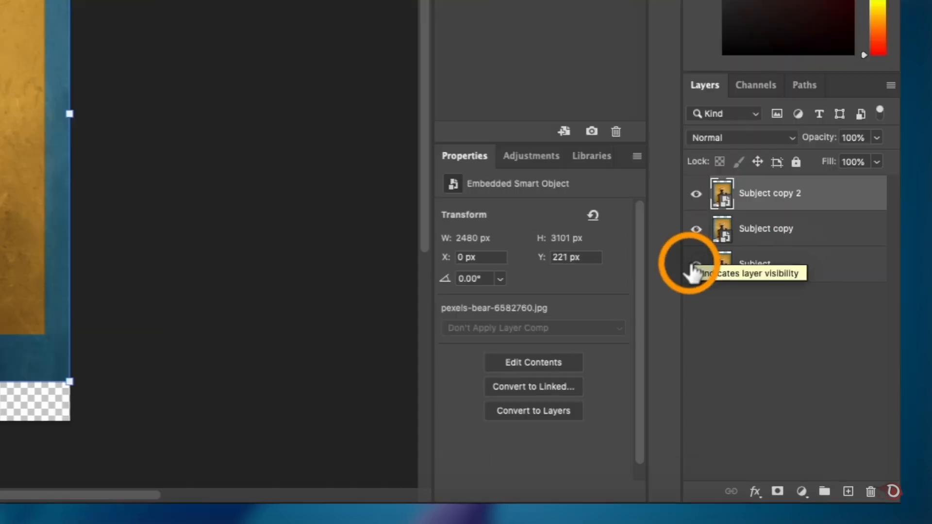
{"action": "left_click", "coordinate": [695, 268]}
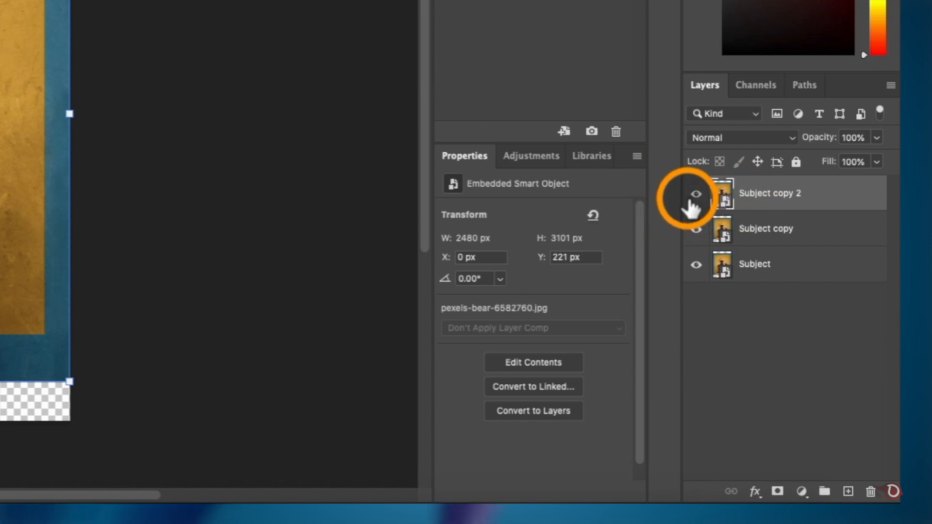
{"action": "mouse_move", "coordinate": [695, 194]}
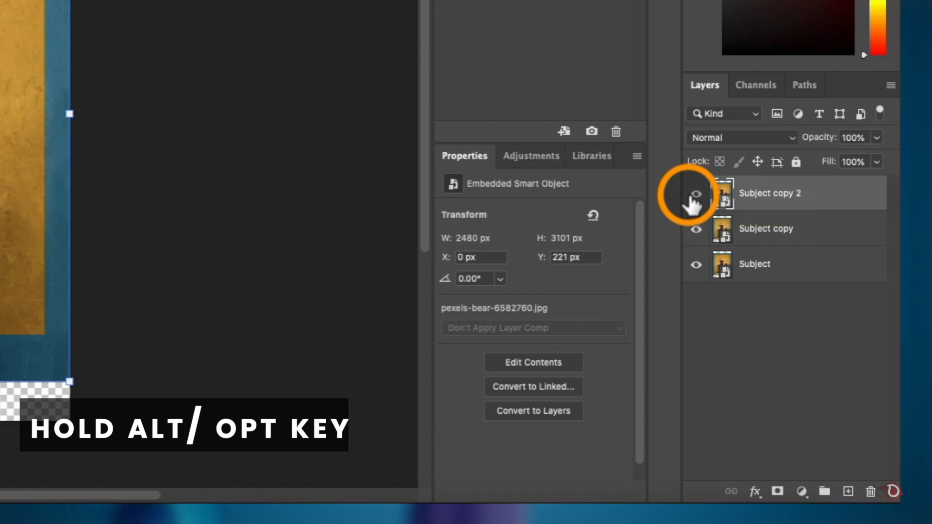
{"action": "left_click", "coordinate": [696, 193]}
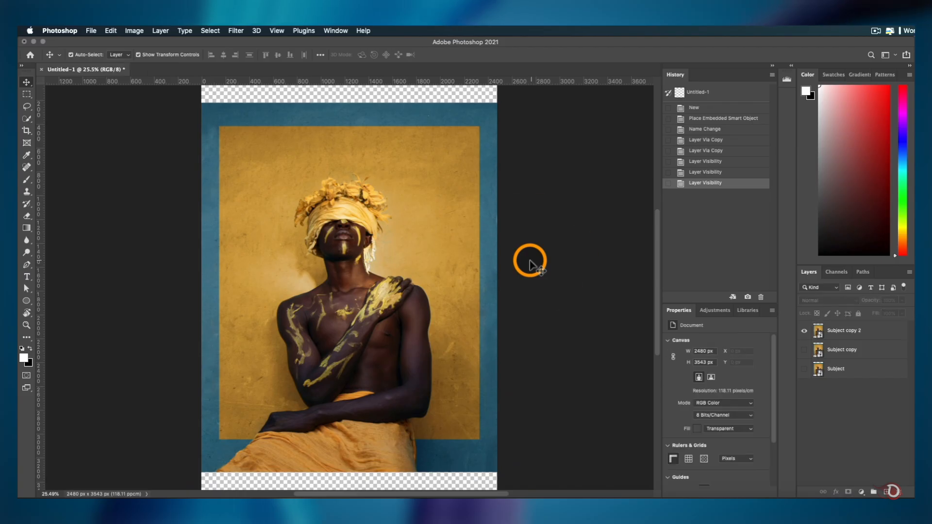
Step: Select the person on Subject copy 2 with Quick Selection and Select Subject
{"action": "left_click", "coordinate": [26, 119]}
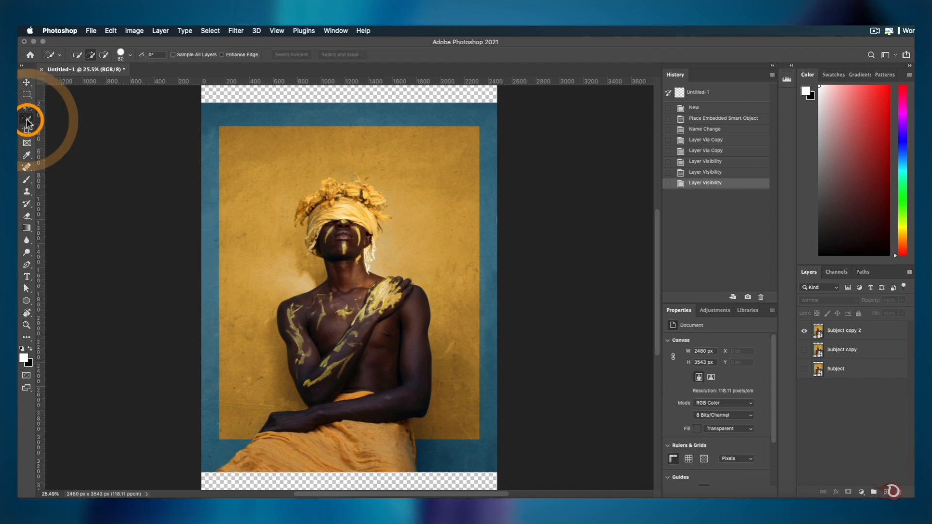
{"action": "left_click", "coordinate": [844, 331]}
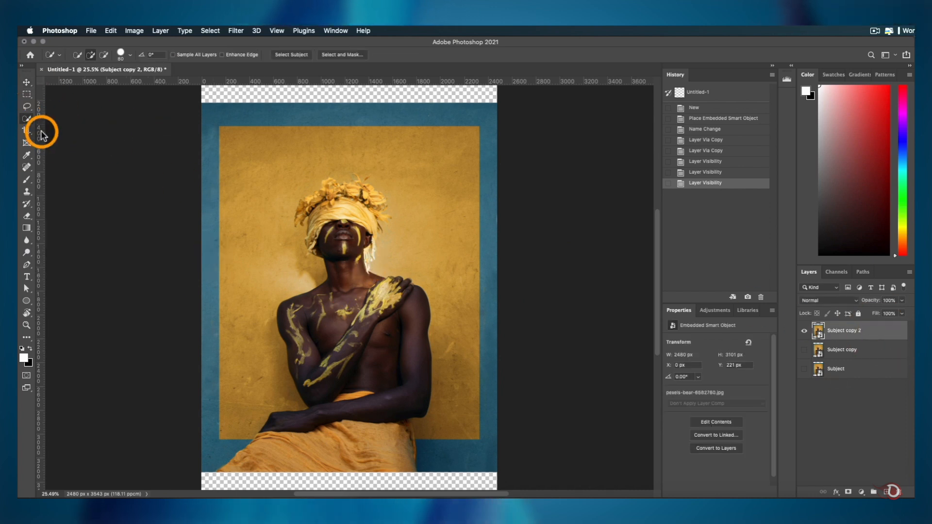
{"action": "mouse_move", "coordinate": [334, 216]}
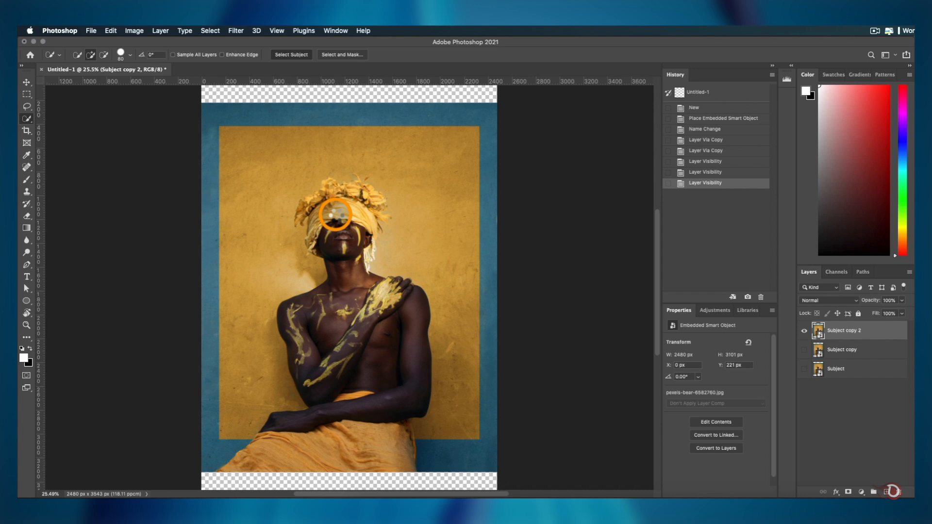
{"action": "left_click", "coordinate": [291, 54]}
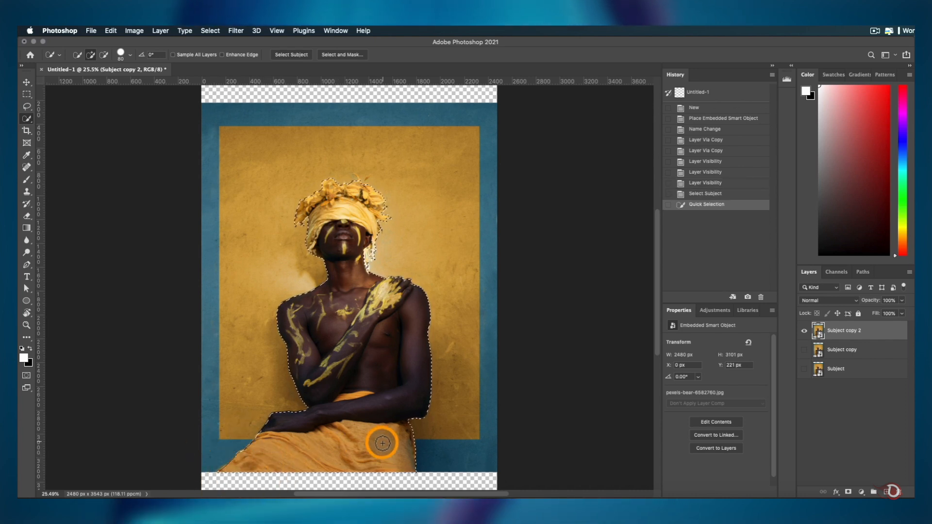
{"action": "mouse_move", "coordinate": [379, 333]}
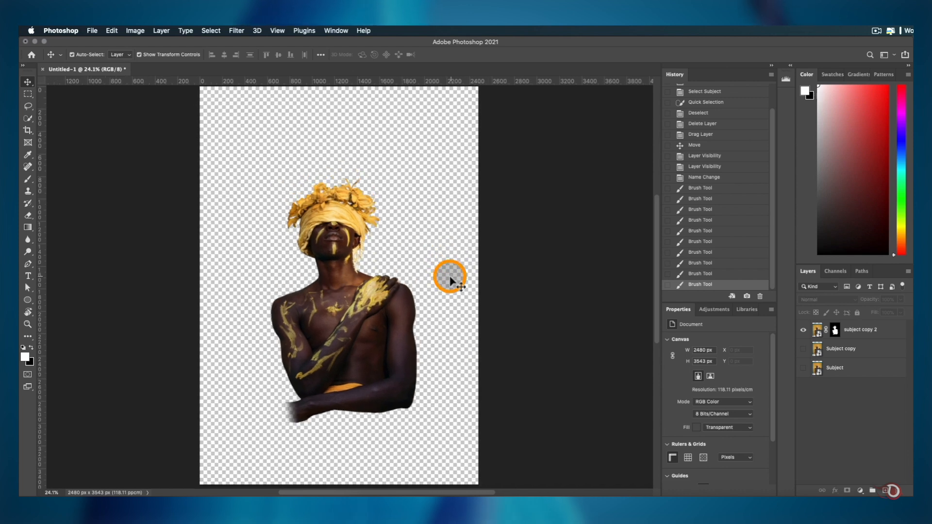
Step: Delete the Subject copy layer and select the original Subject layer
{"action": "left_click", "coordinate": [840, 348]}
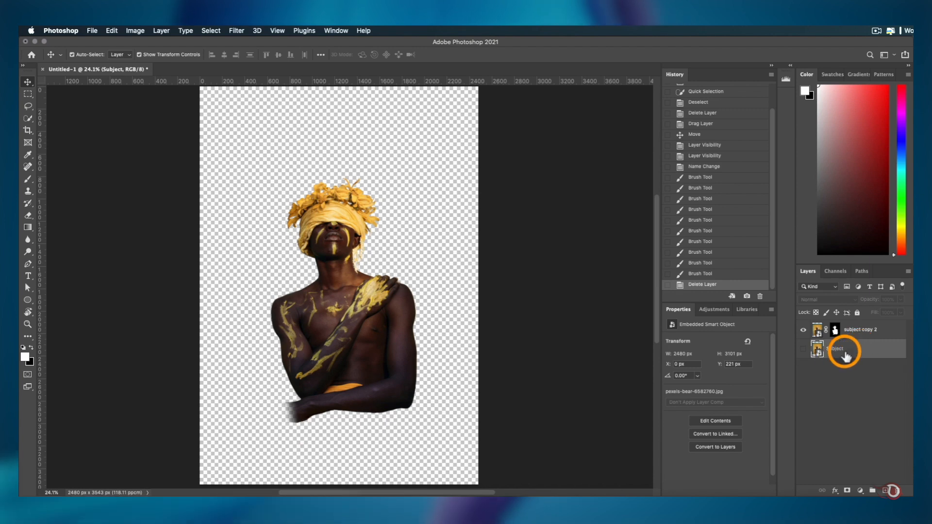
{"action": "left_click", "coordinate": [858, 329]}
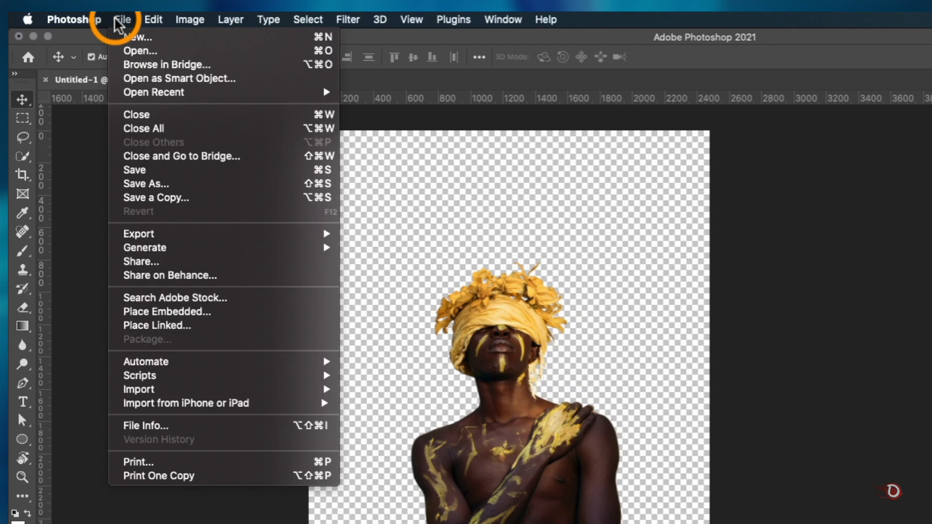
Step: Create a second Poster A4 document, Untitled-2, and return to the first document
{"action": "left_click", "coordinate": [137, 37]}
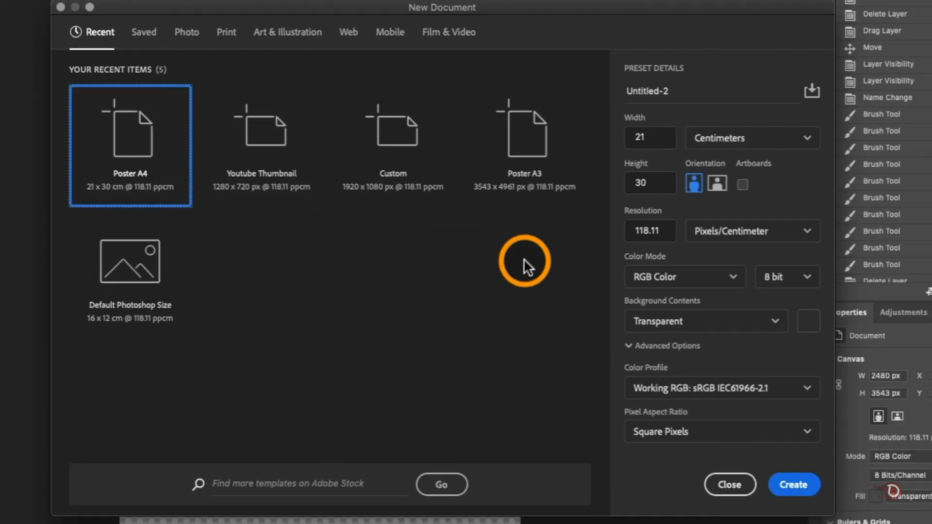
{"action": "left_click", "coordinate": [792, 484]}
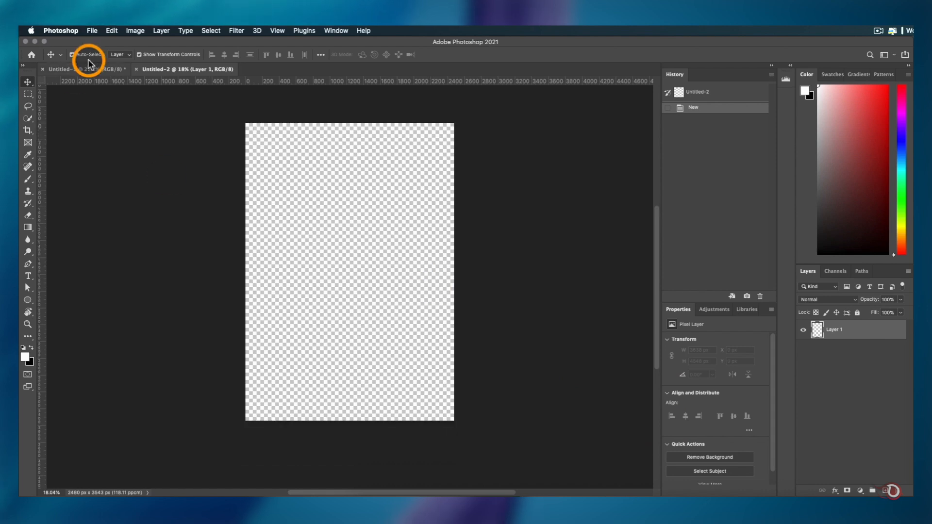
{"action": "left_click", "coordinate": [71, 69]}
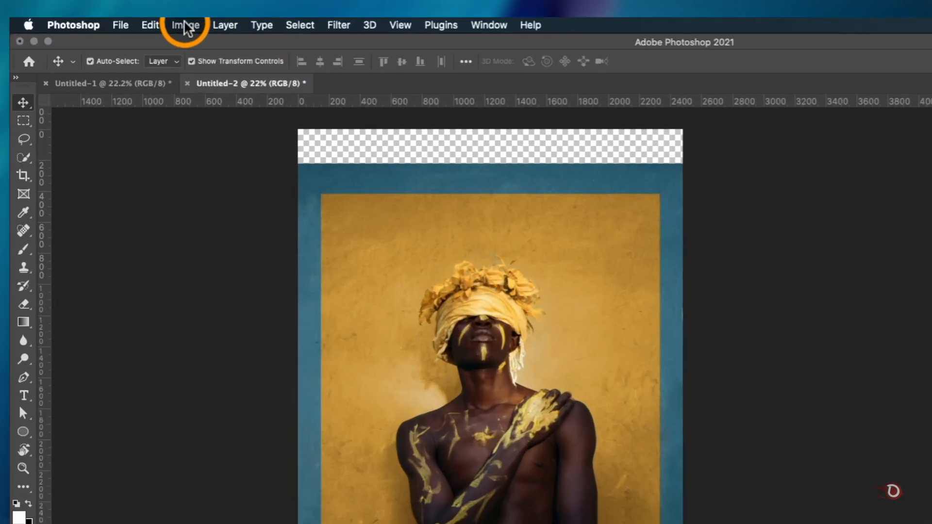
Step: Set Untitled-2's image size to 1400 × 2000 pixels
{"action": "left_click", "coordinate": [185, 24]}
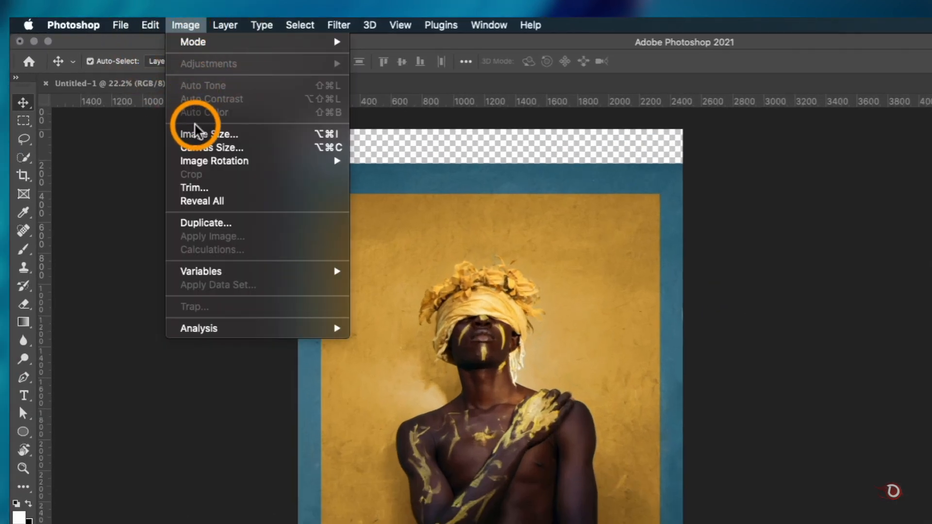
{"action": "left_click", "coordinate": [209, 134]}
{"action": "type", "text": "2000"}
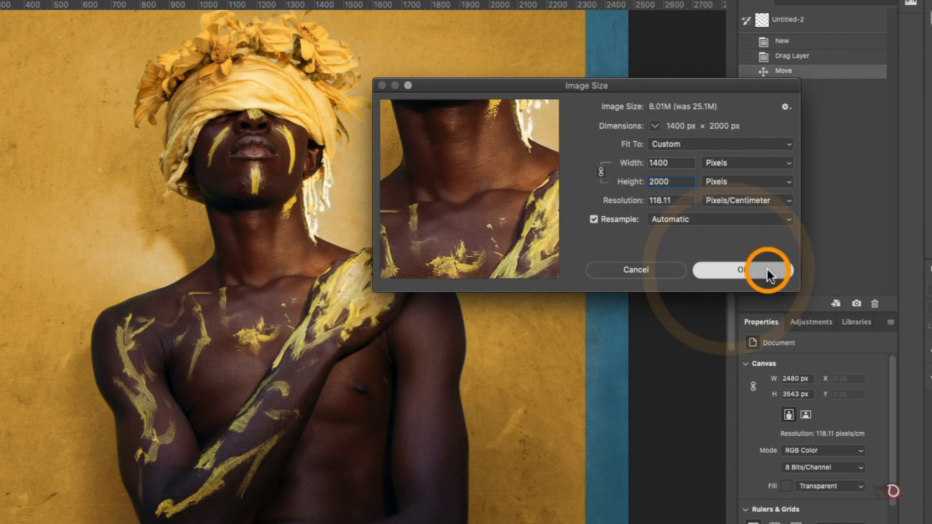
{"action": "left_click", "coordinate": [739, 274]}
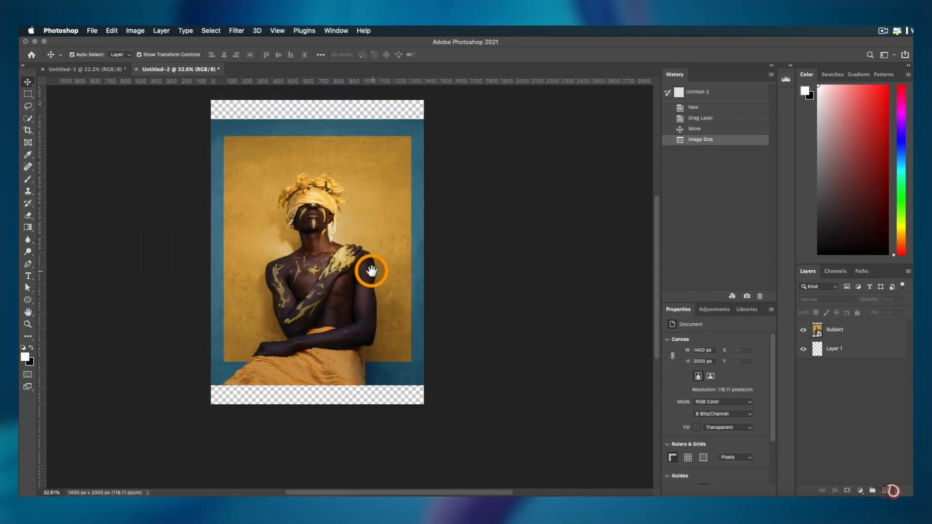
{"action": "scroll", "scroll_direction": "up", "scroll_amount": 3}
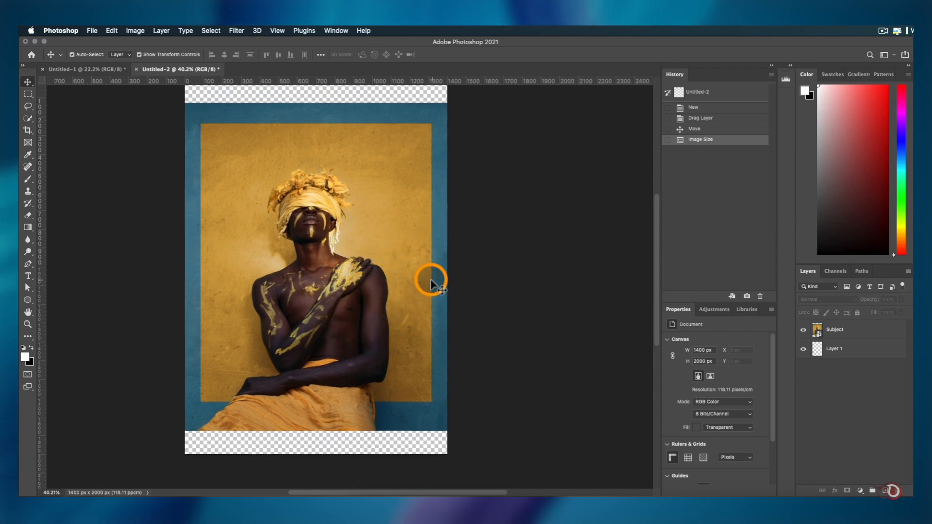
{"action": "mouse_move", "coordinate": [378, 268]}
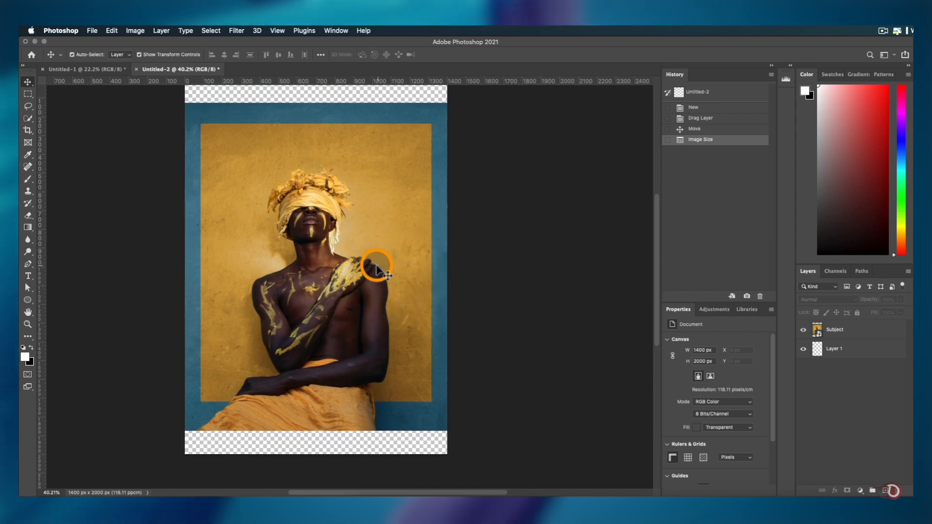
{"action": "scroll", "scroll_direction": "down", "scroll_amount": 3}
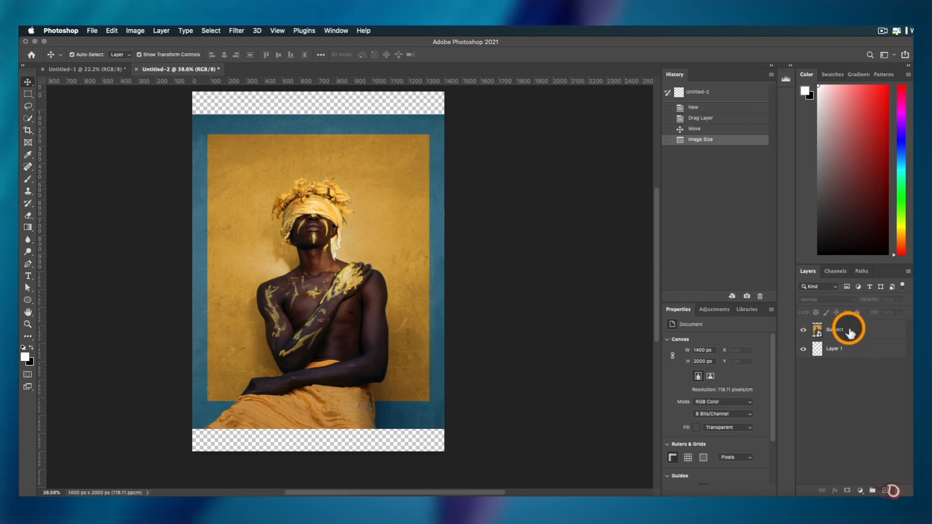
{"action": "left_click", "coordinate": [833, 329]}
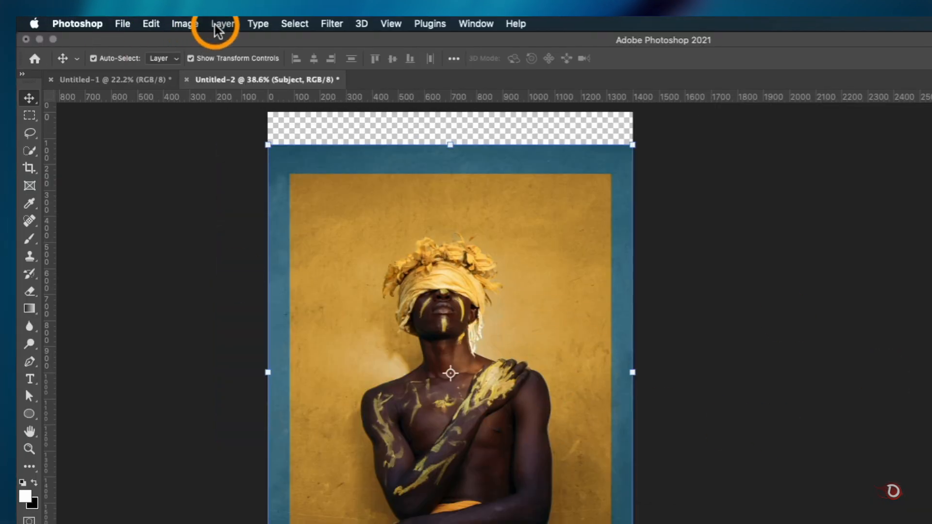
{"action": "left_click", "coordinate": [184, 24]}
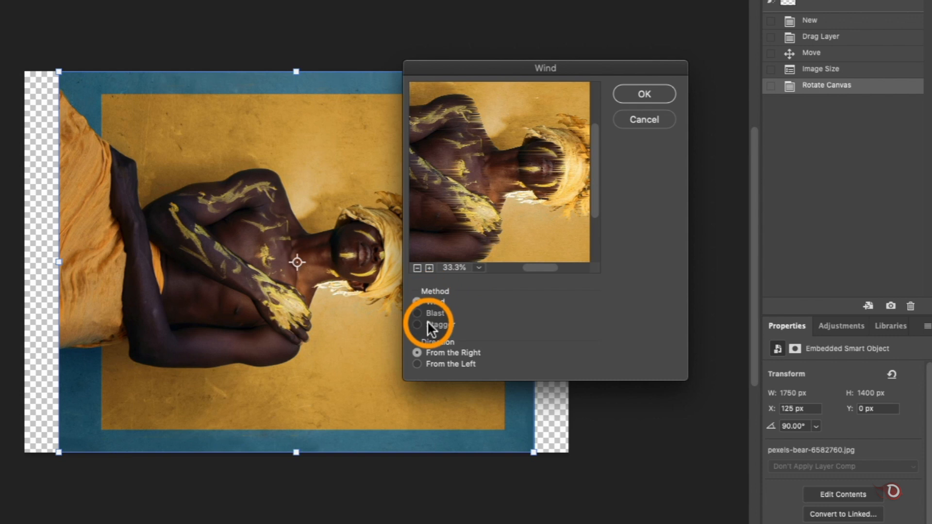
Step: Apply the Wind filter using the Blast method, blowing from the left
{"action": "left_click", "coordinate": [416, 313]}
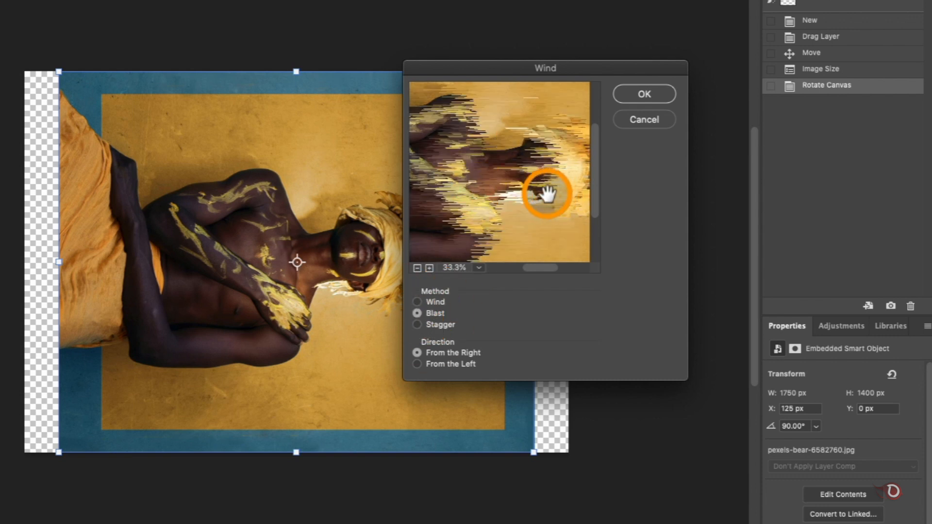
{"action": "left_click", "coordinate": [420, 320]}
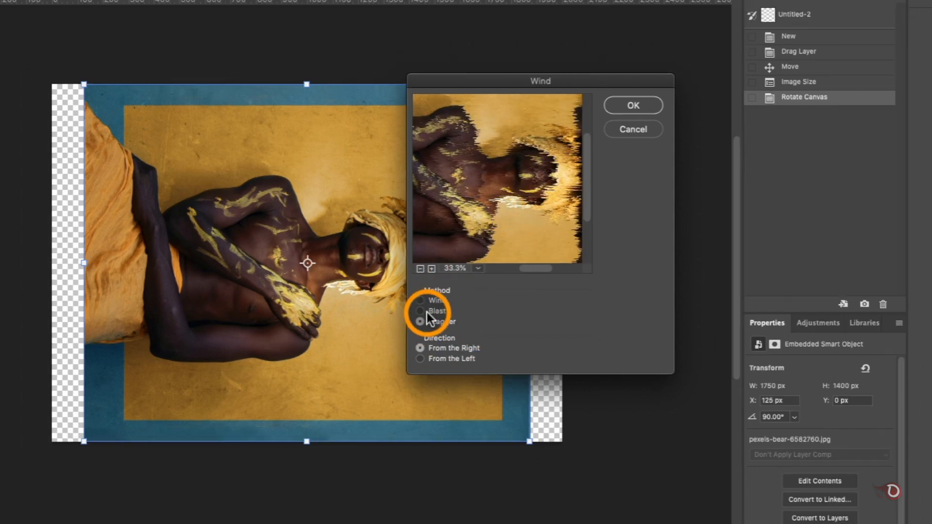
{"action": "left_click", "coordinate": [420, 310]}
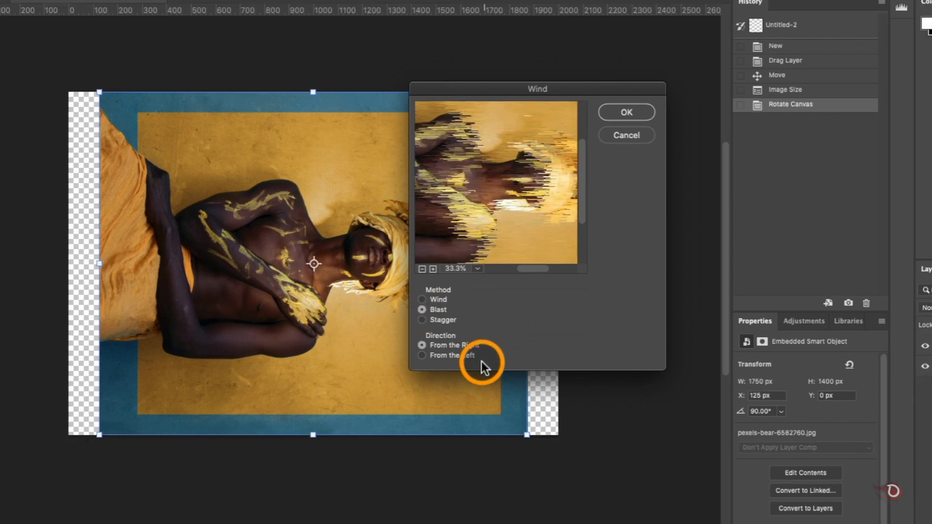
{"action": "mouse_move", "coordinate": [503, 206]}
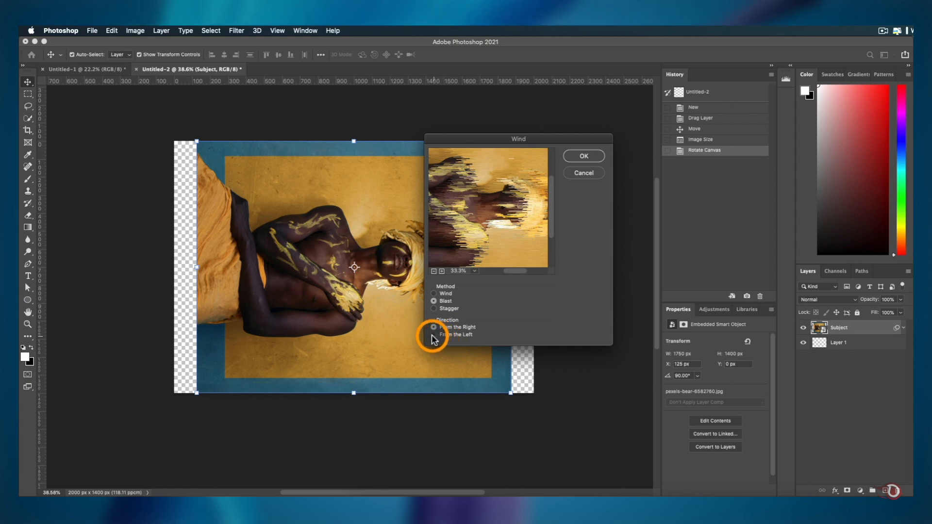
{"action": "left_click", "coordinate": [433, 334]}
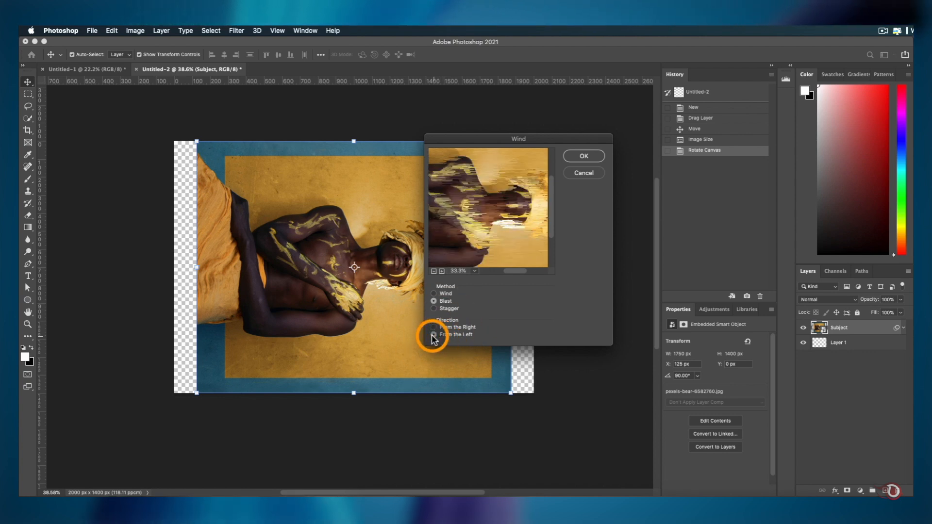
{"action": "left_click", "coordinate": [434, 334]}
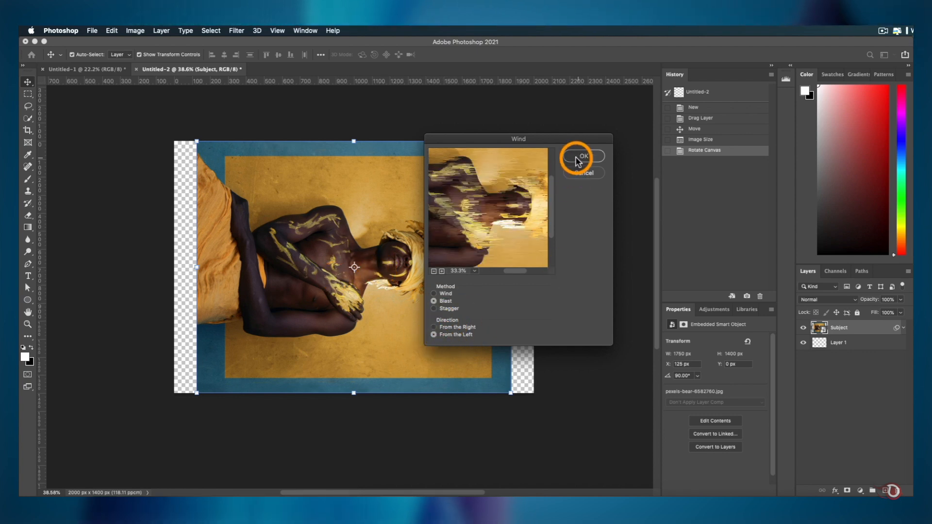
{"action": "left_click", "coordinate": [583, 155]}
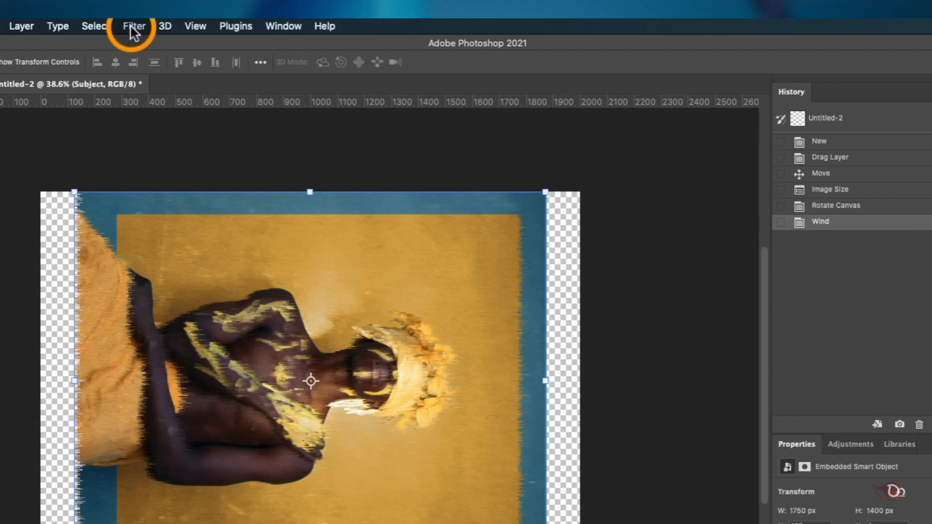
Step: Reapply the Blast wind filter several more times to lengthen the streaks
{"action": "left_click", "coordinate": [133, 25]}
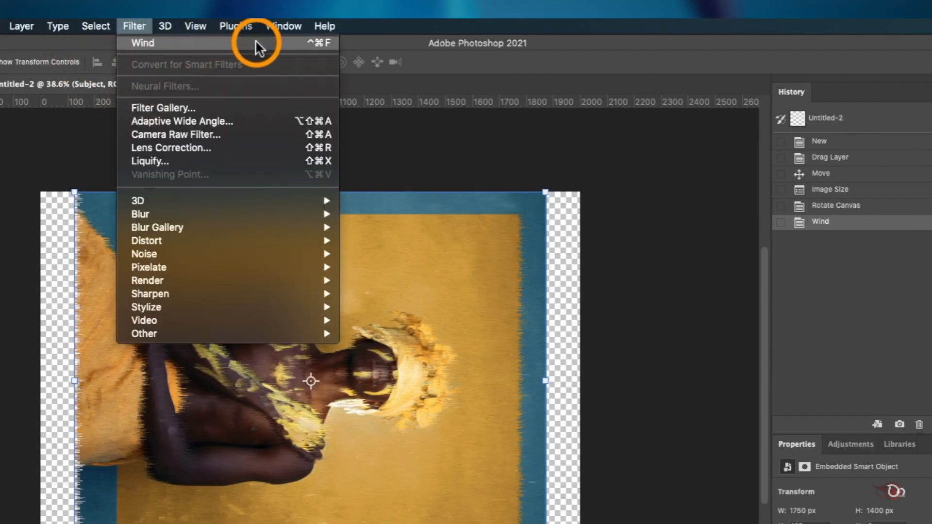
{"action": "mouse_move", "coordinate": [249, 49]}
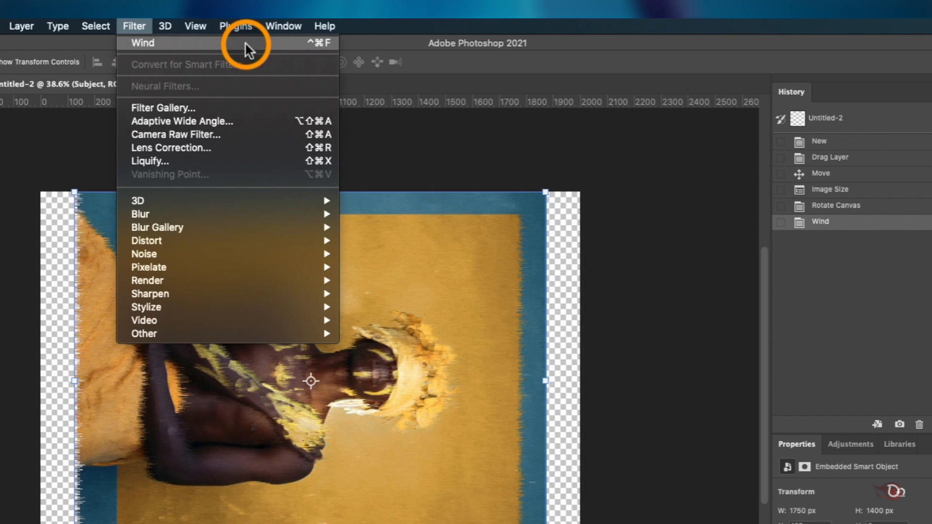
{"action": "mouse_move", "coordinate": [318, 44]}
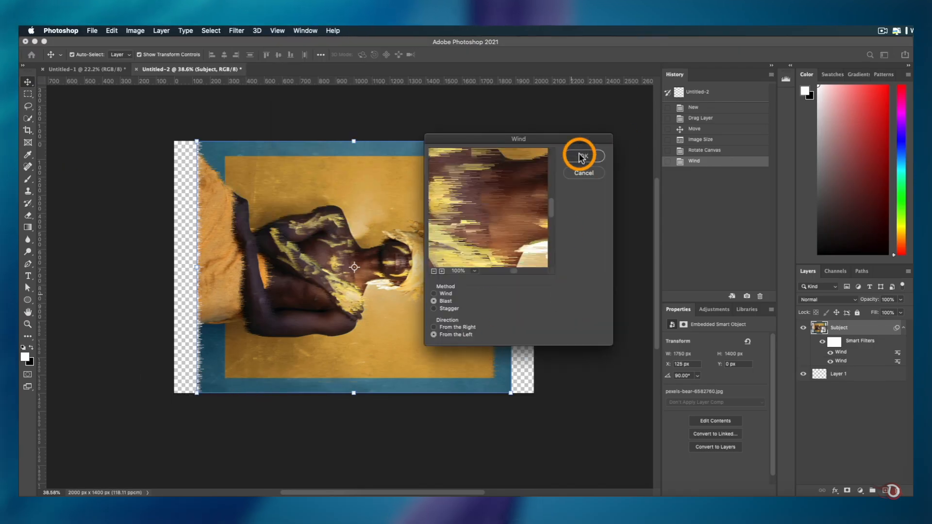
{"action": "left_click", "coordinate": [583, 155]}
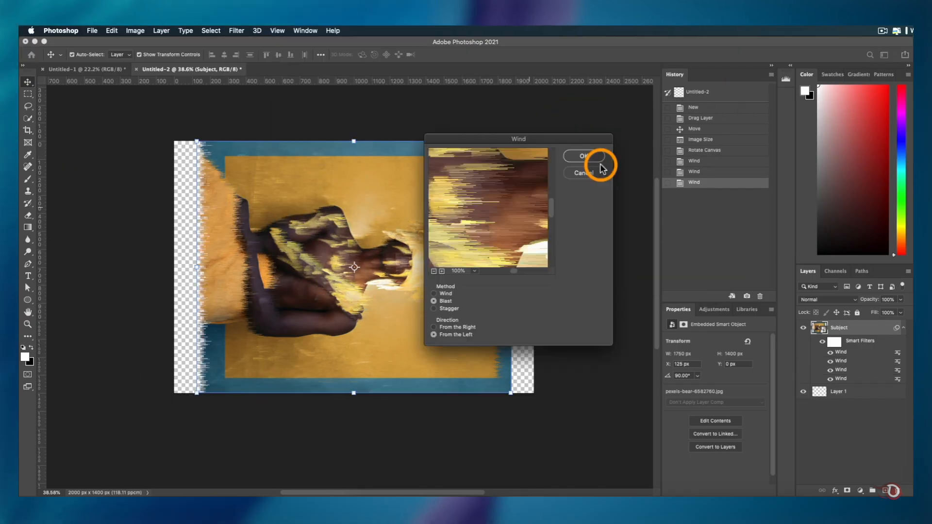
{"action": "left_click", "coordinate": [583, 156]}
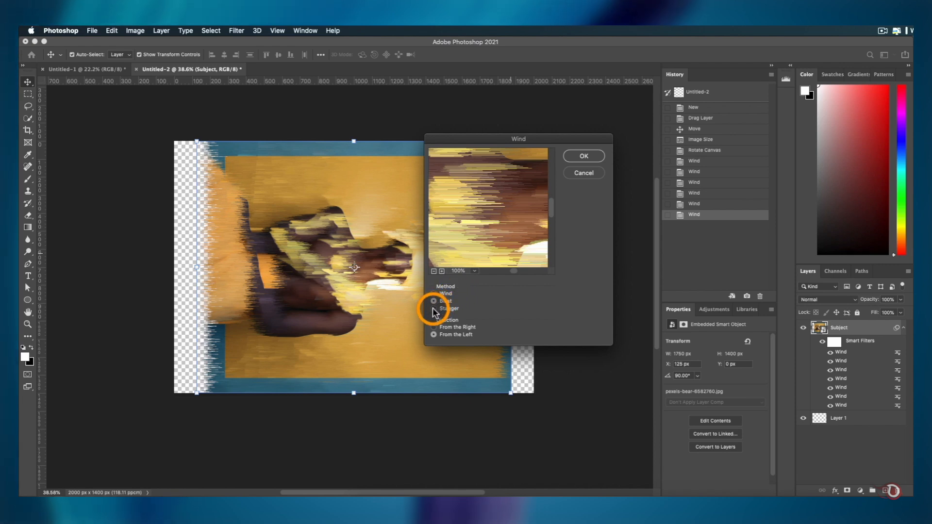
Step: Add a Stagger-method Wind pass from the left for choppy streaks
{"action": "left_click", "coordinate": [434, 301]}
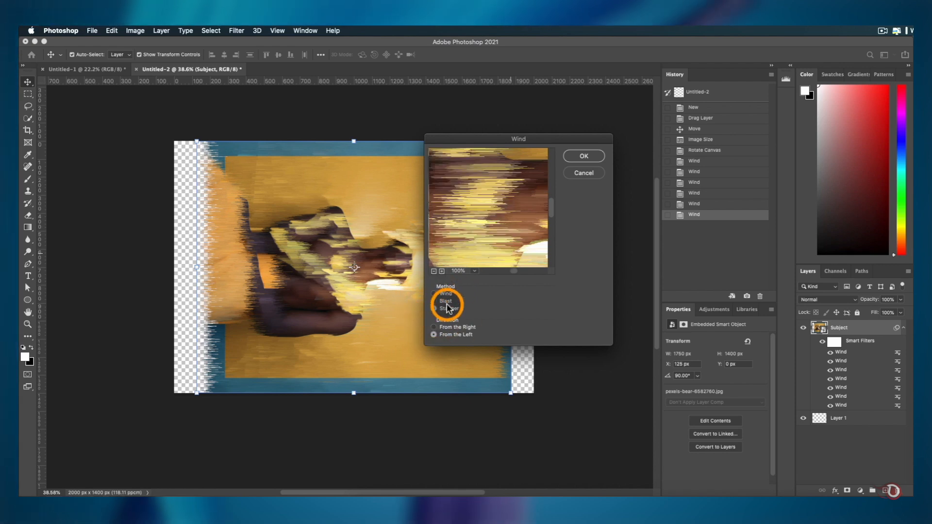
{"action": "left_click", "coordinate": [582, 156]}
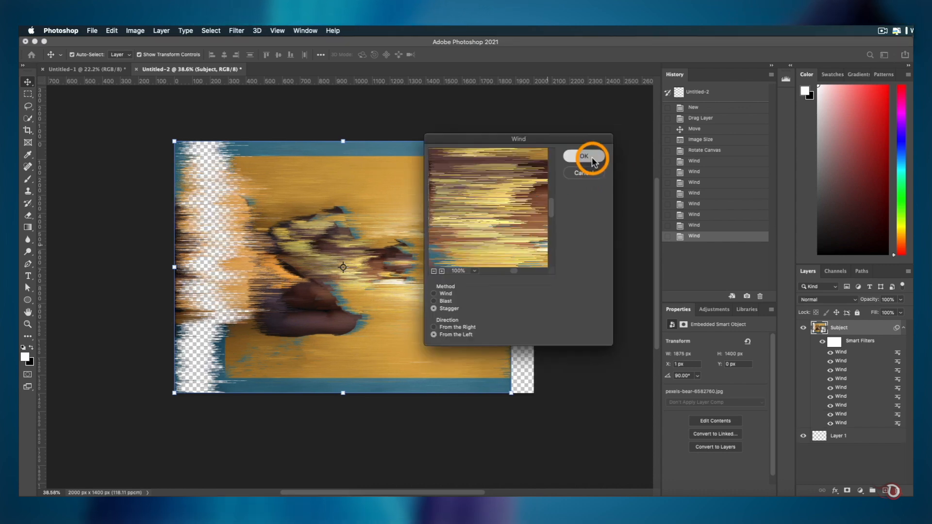
{"action": "left_click", "coordinate": [584, 156]}
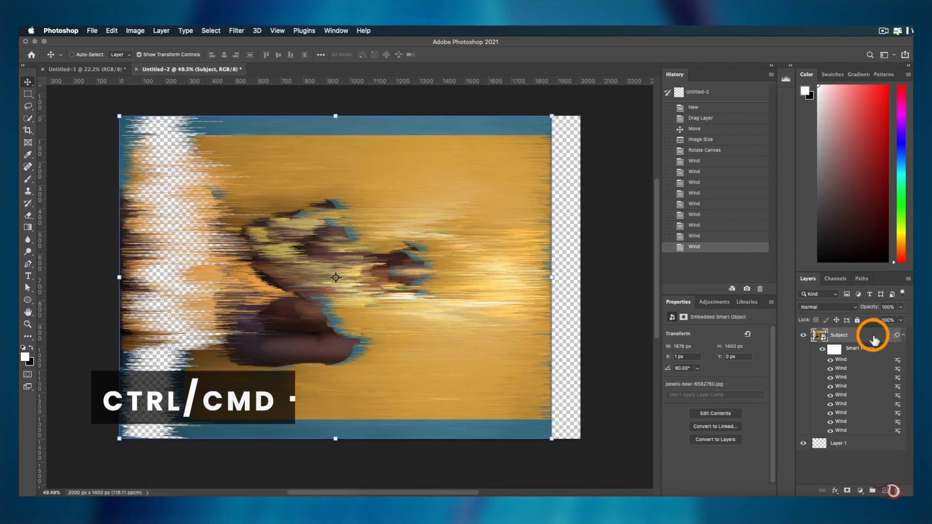
Step: Merge the two subject layers and rotate the canvas 90° counterclockwise
{"action": "left_click", "coordinate": [135, 30]}
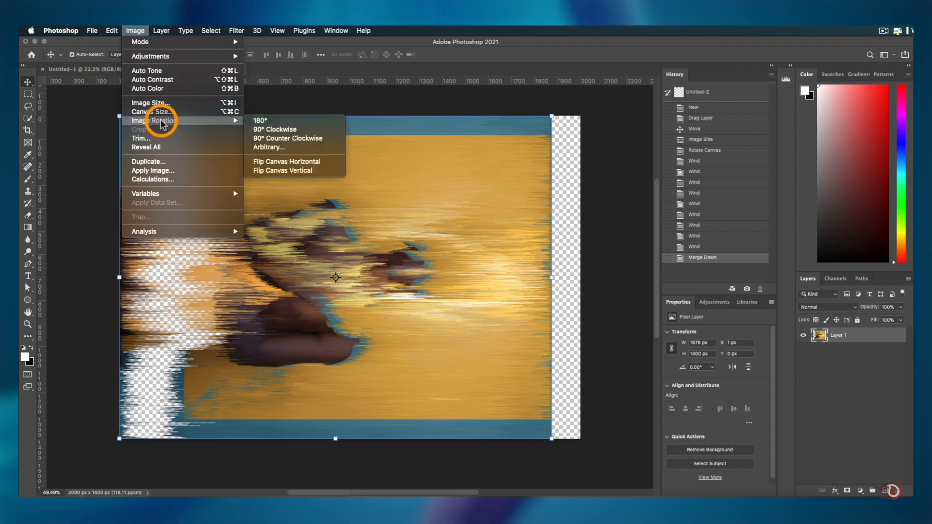
{"action": "mouse_move", "coordinate": [287, 138]}
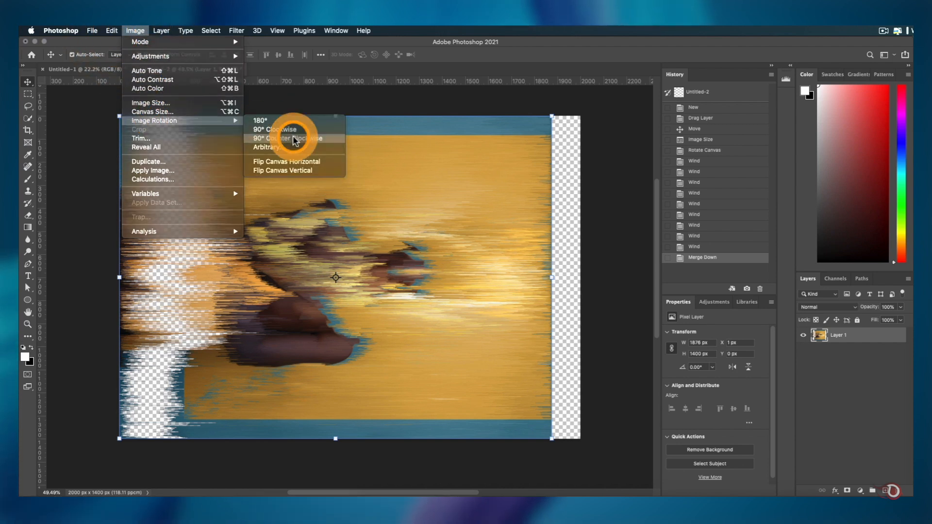
{"action": "left_click", "coordinate": [286, 138]}
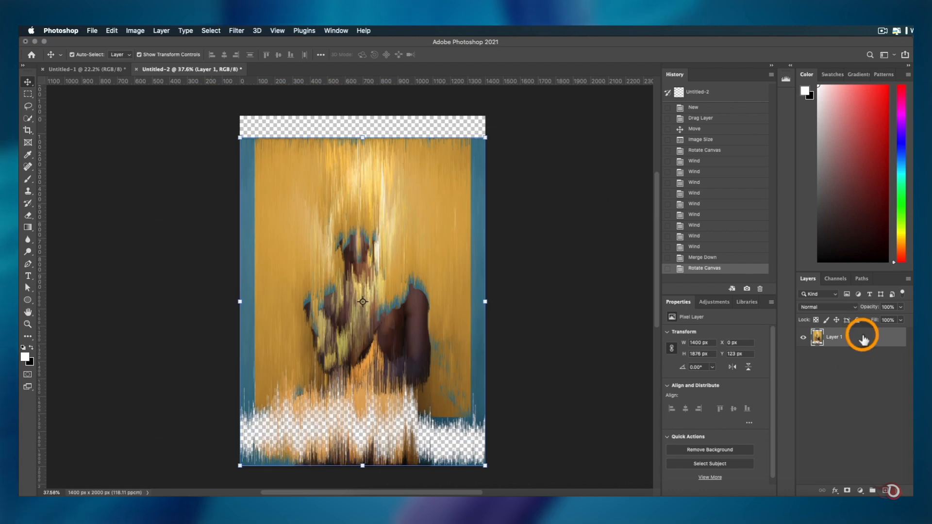
{"action": "left_click", "coordinate": [82, 68]}
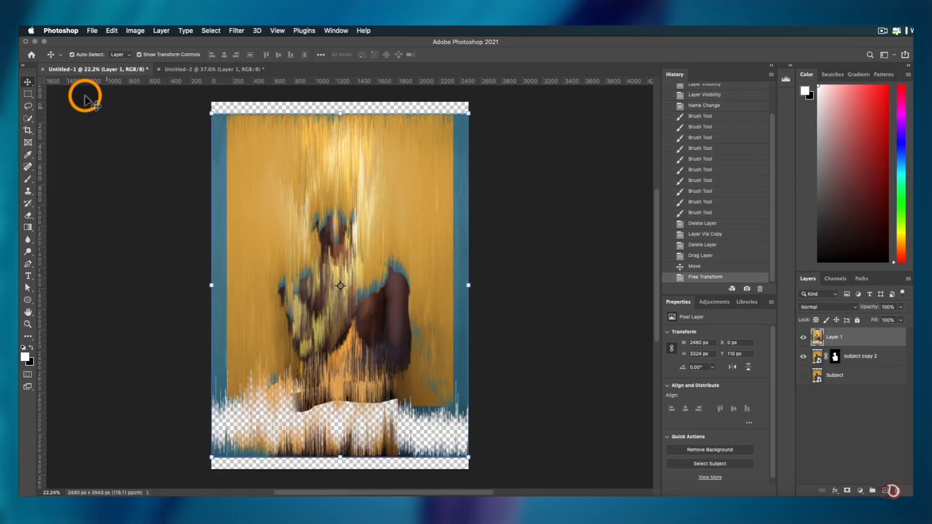
{"action": "mouse_move", "coordinate": [877, 338]}
{"action": "type", "text": "Pixel sort"}
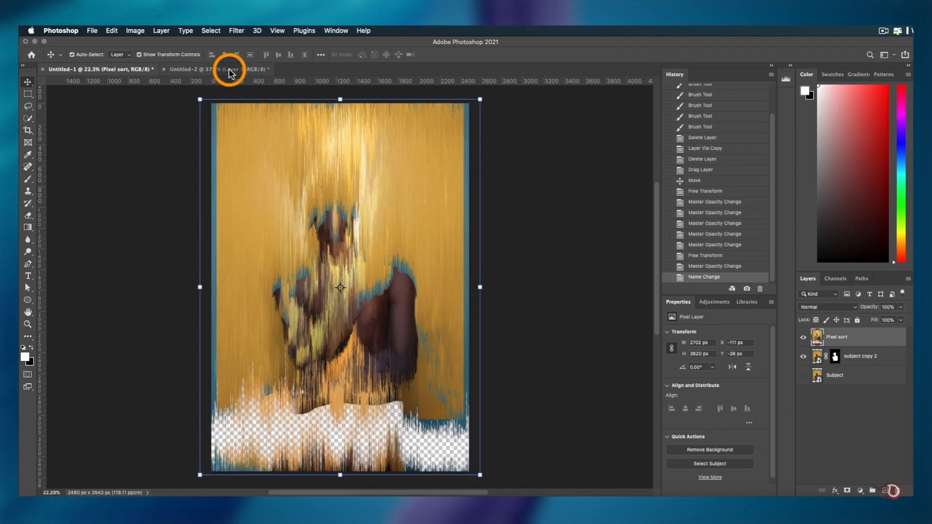
Step: Switch to the streaked working document and close it now that Pixel sort is placed
{"action": "left_click", "coordinate": [190, 69]}
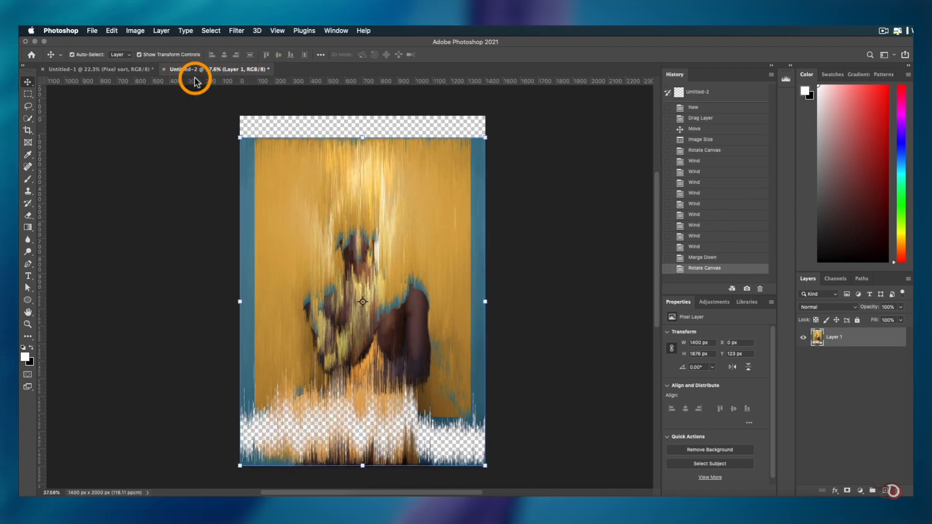
{"action": "mouse_move", "coordinate": [240, 70]}
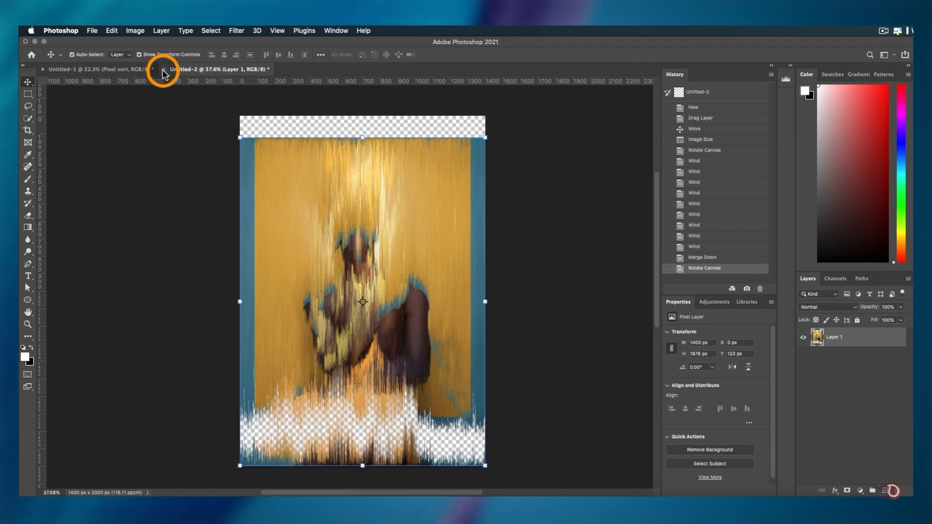
{"action": "left_click", "coordinate": [77, 69]}
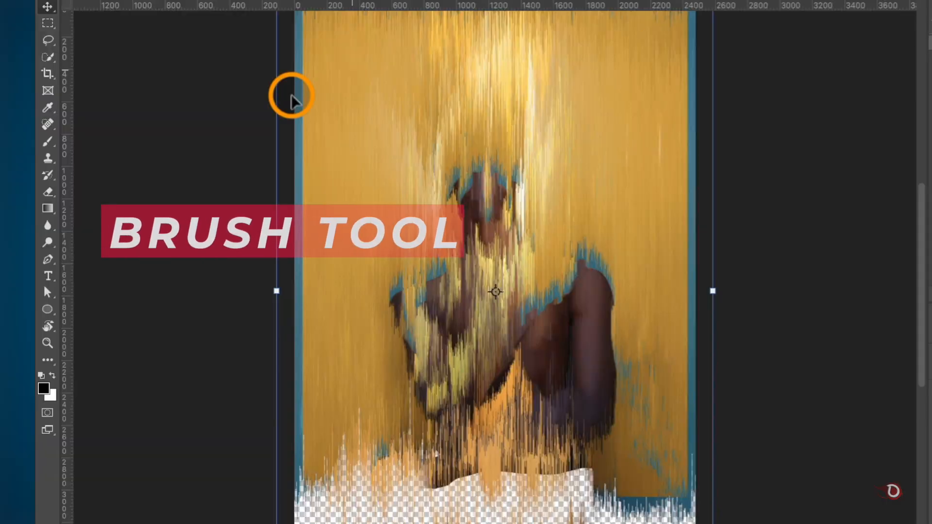
Step: Brush black on the Pixel sort mask to uncover the face and remove faint streaks
{"action": "right_click", "coordinate": [47, 140]}
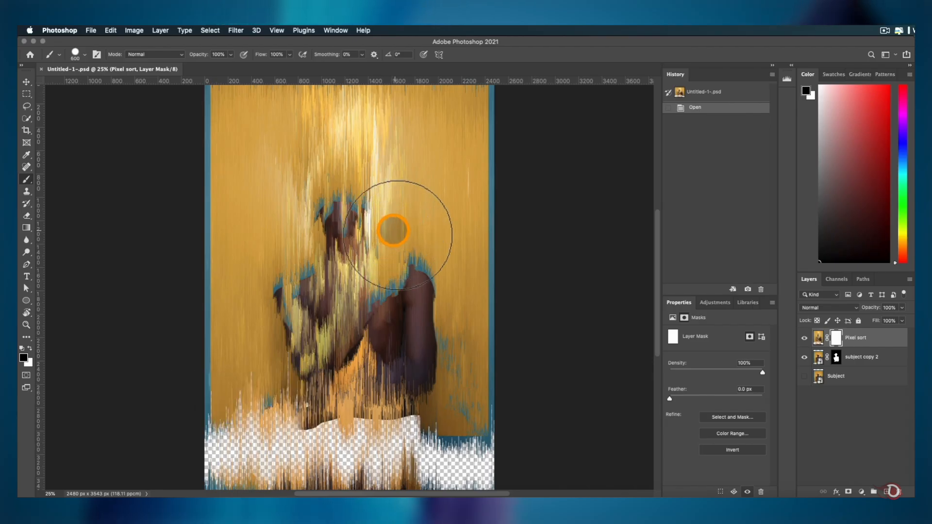
{"action": "left_click", "coordinate": [76, 54]}
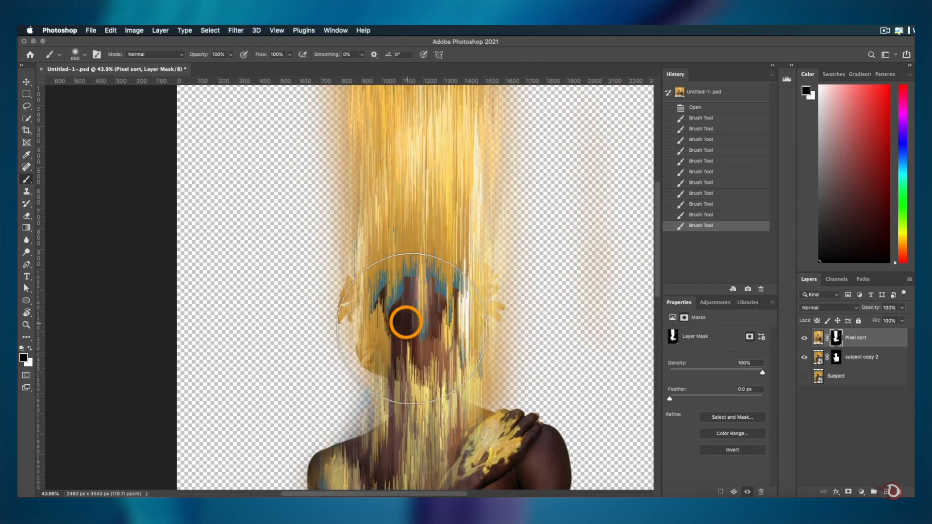
{"action": "left_click", "coordinate": [406, 276]}
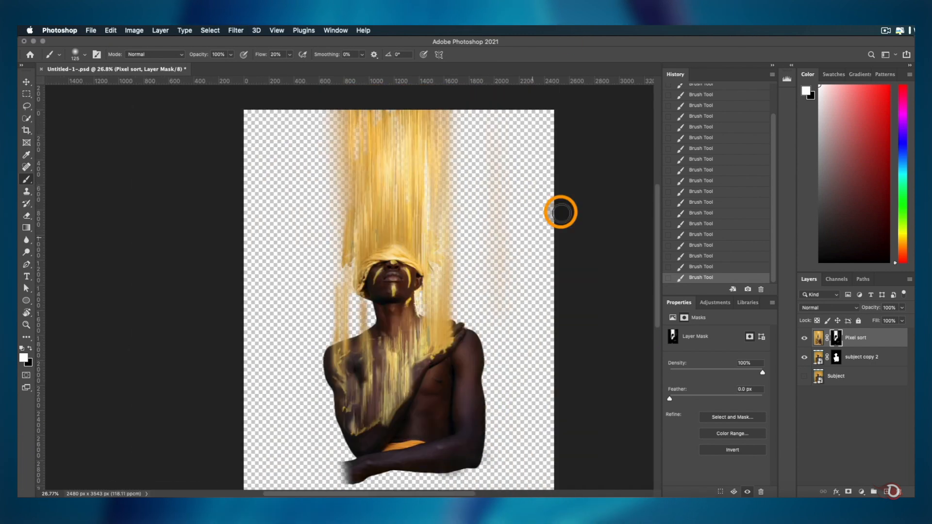
{"action": "left_click", "coordinate": [26, 81]}
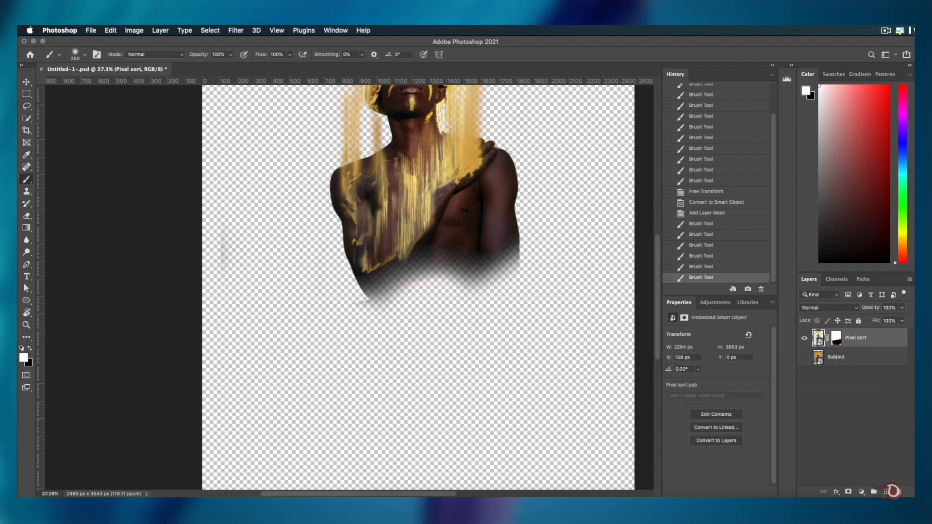
Step: Edit the Pixel sort smart object's contents and brush its inner mask along the forearm
{"action": "left_click", "coordinate": [715, 414]}
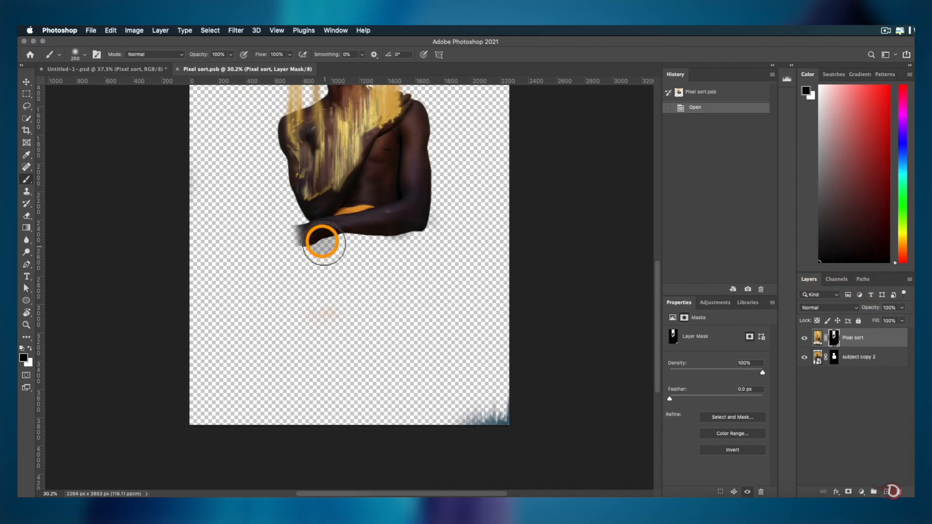
{"action": "left_click", "coordinate": [324, 242]}
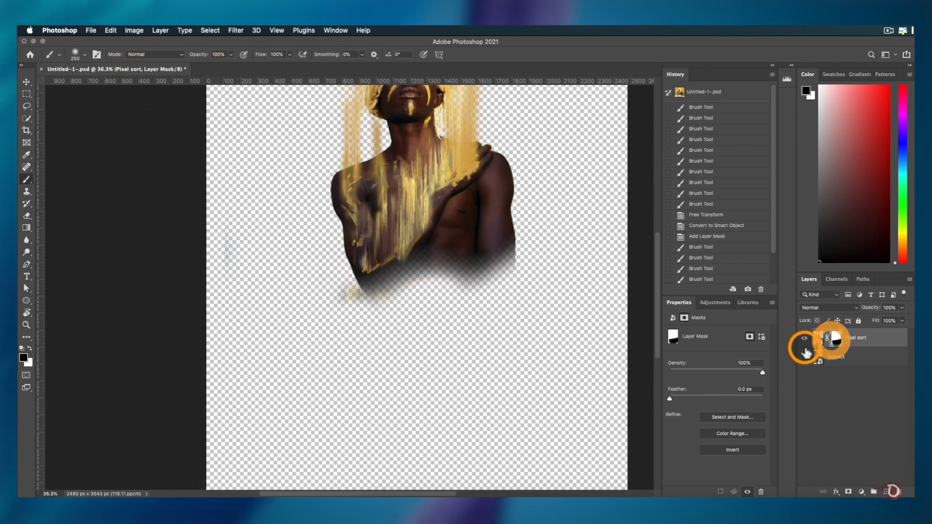
{"action": "left_click", "coordinate": [805, 338]}
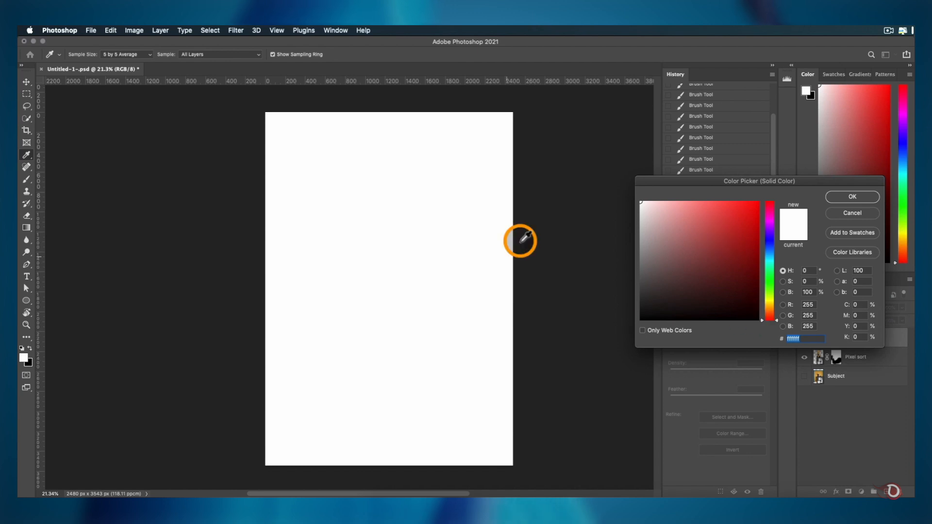
Step: Set an off-white background fill colour and paint out more streaks over the chest
{"action": "left_click", "coordinate": [640, 202]}
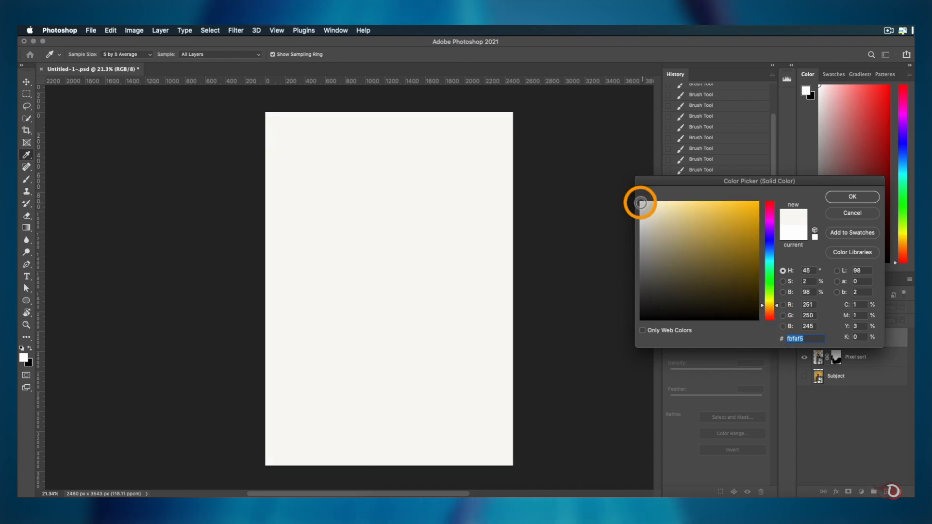
{"action": "left_click", "coordinate": [852, 196]}
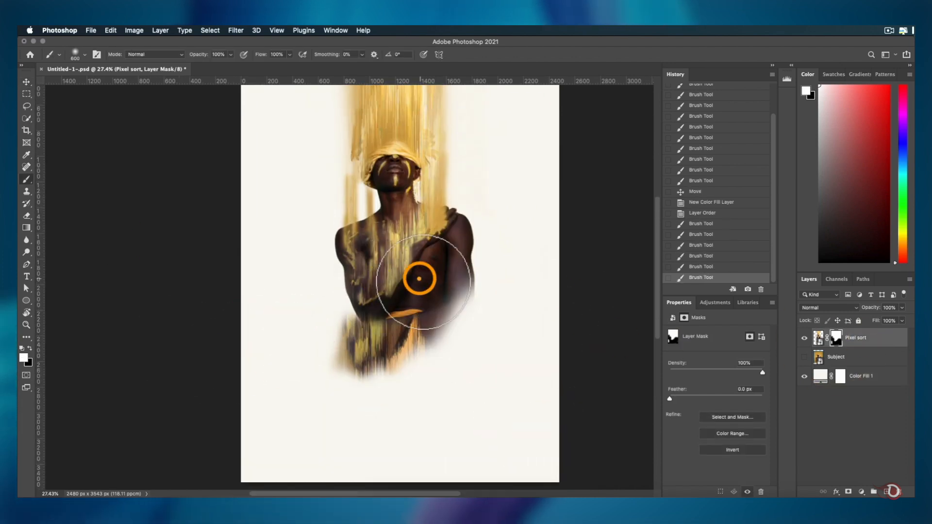
{"action": "left_click", "coordinate": [26, 82]}
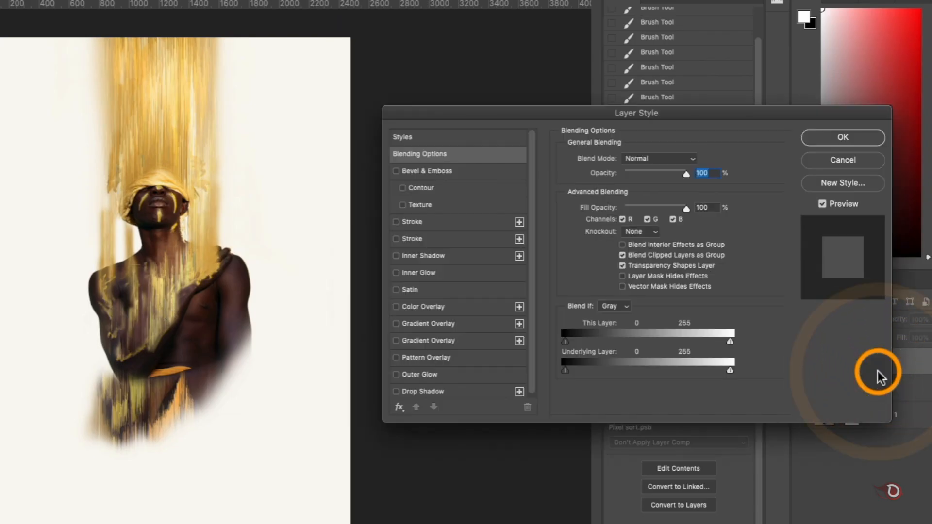
{"action": "mouse_move", "coordinate": [657, 116]}
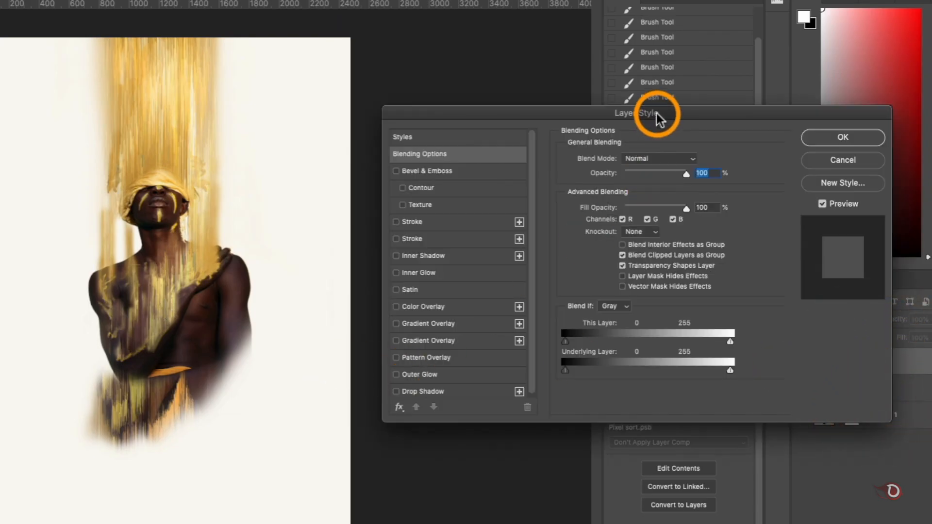
Step: Add a Drop Shadow: opacity 15%, angle -168°, distance 15, spread 0, size 29
{"action": "left_click", "coordinate": [422, 392]}
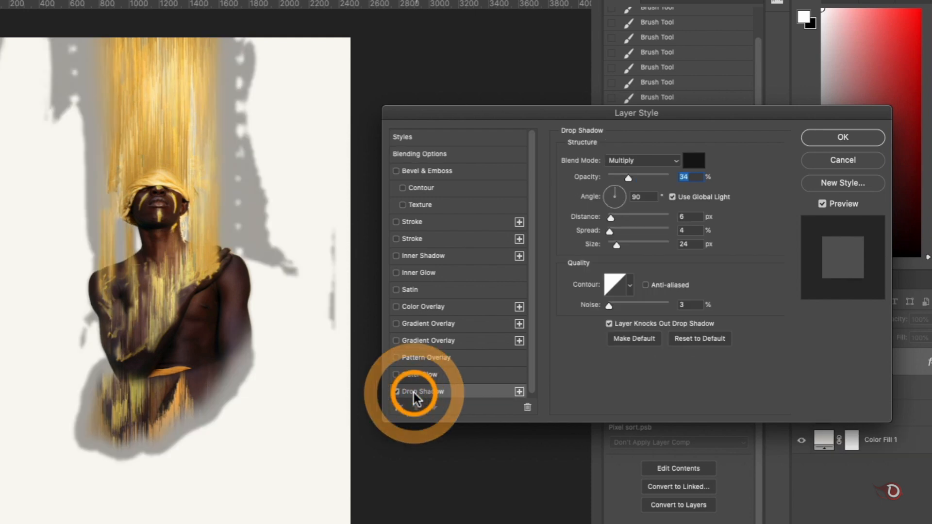
{"action": "left_click", "coordinate": [397, 391]}
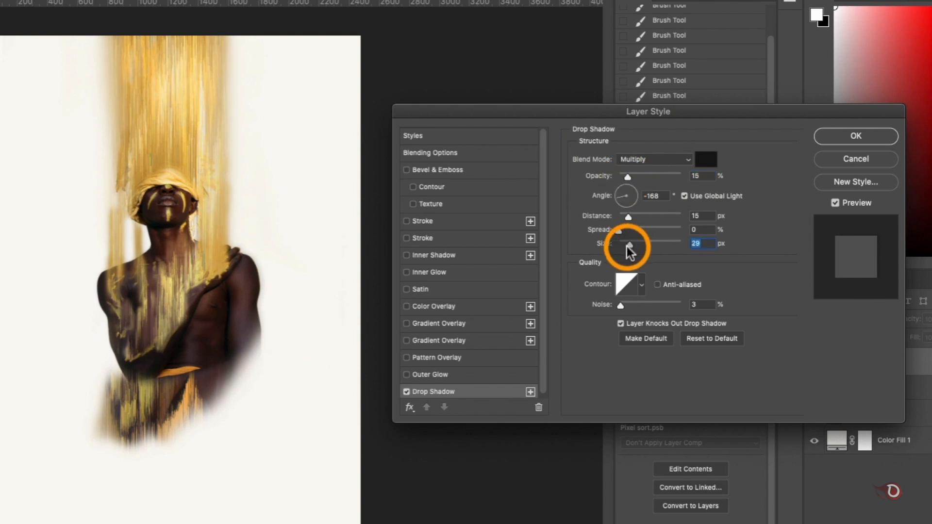
{"action": "left_click", "coordinate": [854, 136]}
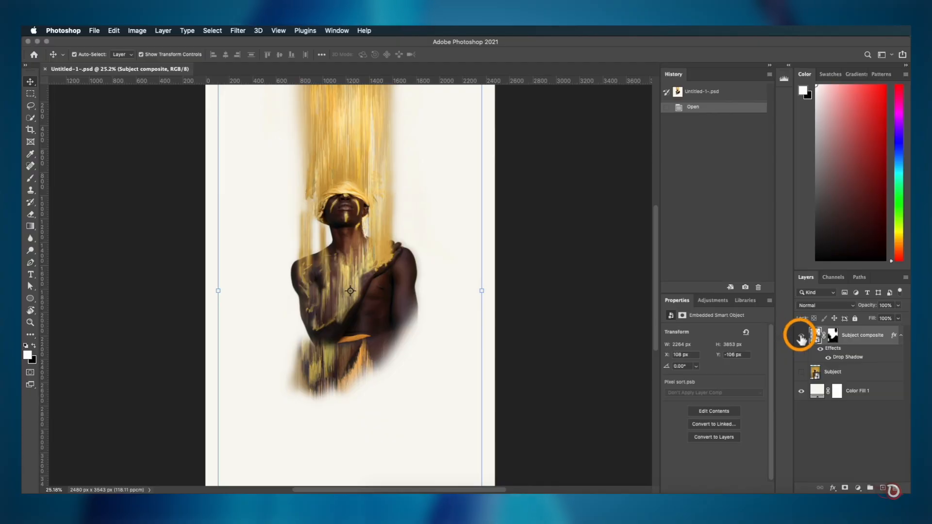
Step: Show only the Subject photo and turn an ellipse path into a circular selection
{"action": "left_click", "coordinate": [801, 334]}
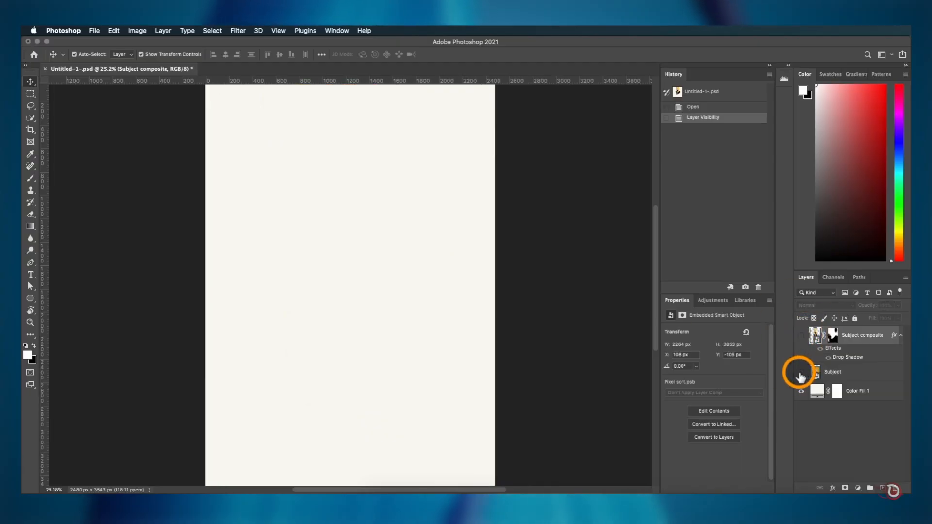
{"action": "left_click", "coordinate": [801, 372]}
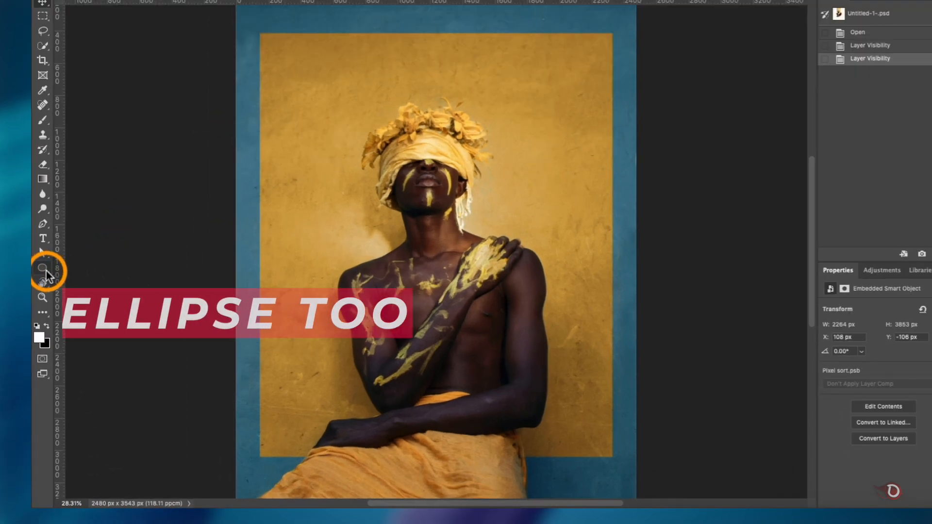
{"action": "left_click", "coordinate": [43, 269]}
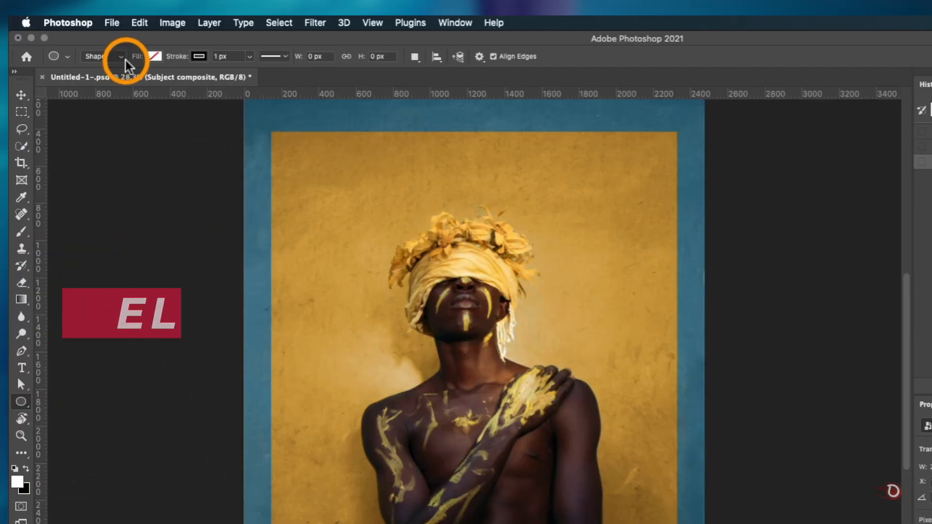
{"action": "left_click", "coordinate": [104, 56]}
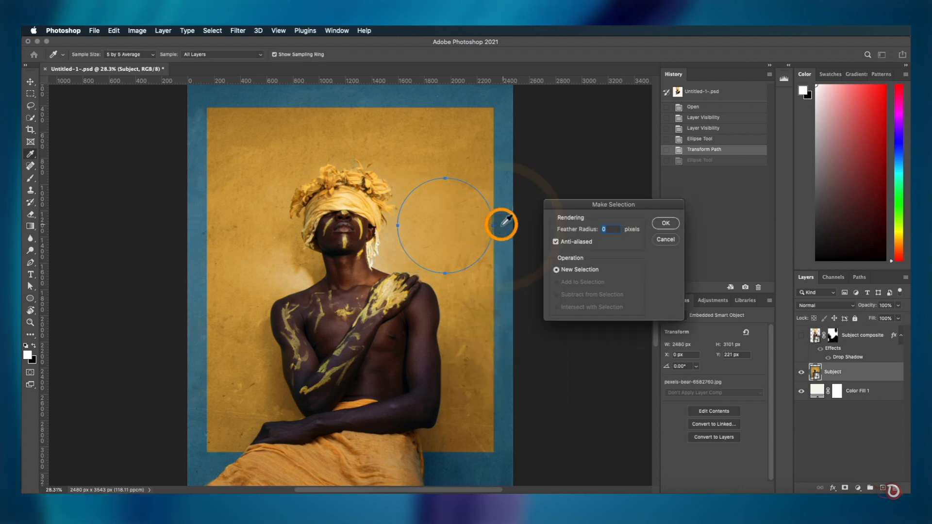
{"action": "left_click", "coordinate": [664, 222]}
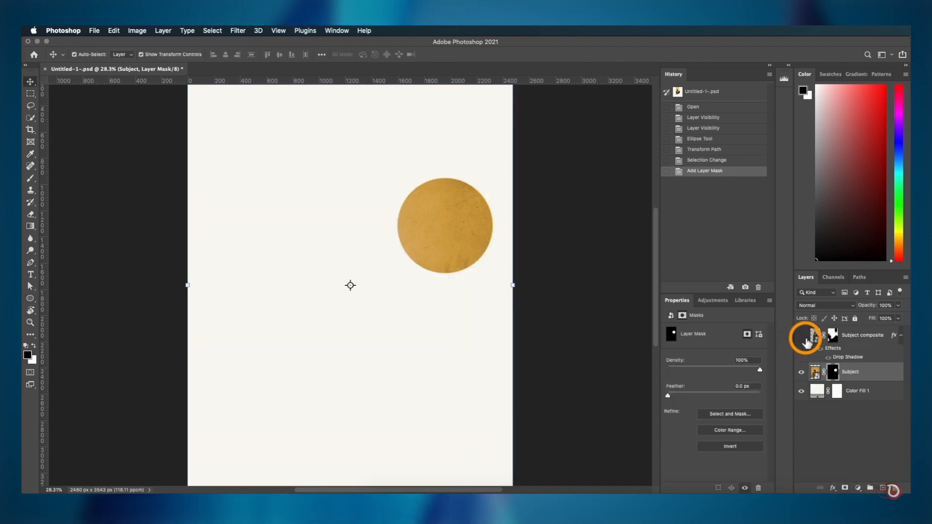
Step: Show Subject composite again and scale up the masked golden disc layer
{"action": "left_click", "coordinate": [801, 335]}
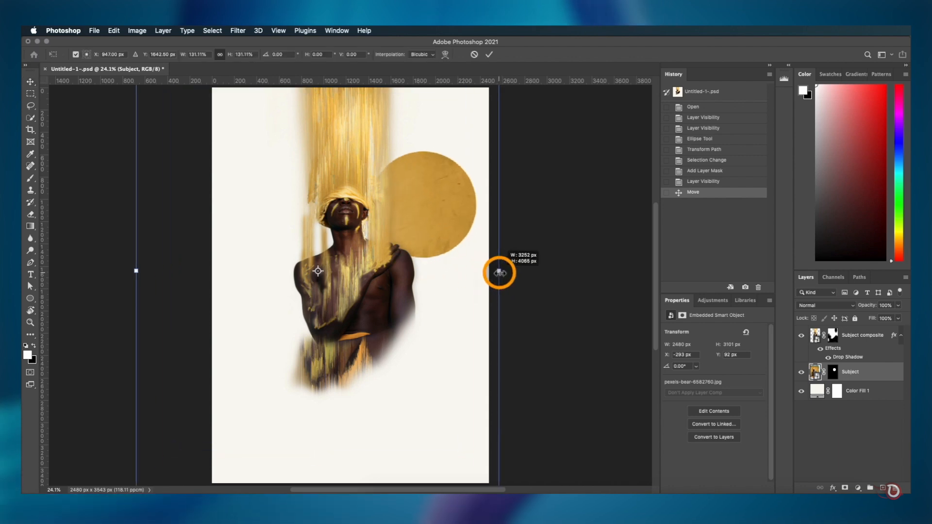
{"action": "left_click", "coordinate": [487, 54]}
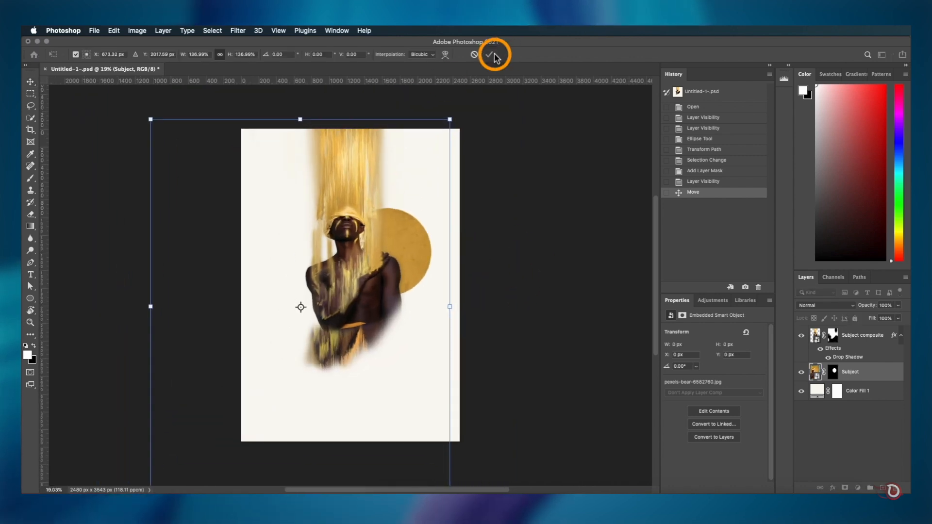
{"action": "left_click", "coordinate": [488, 55]}
{"action": "type", "text": "Disc"}
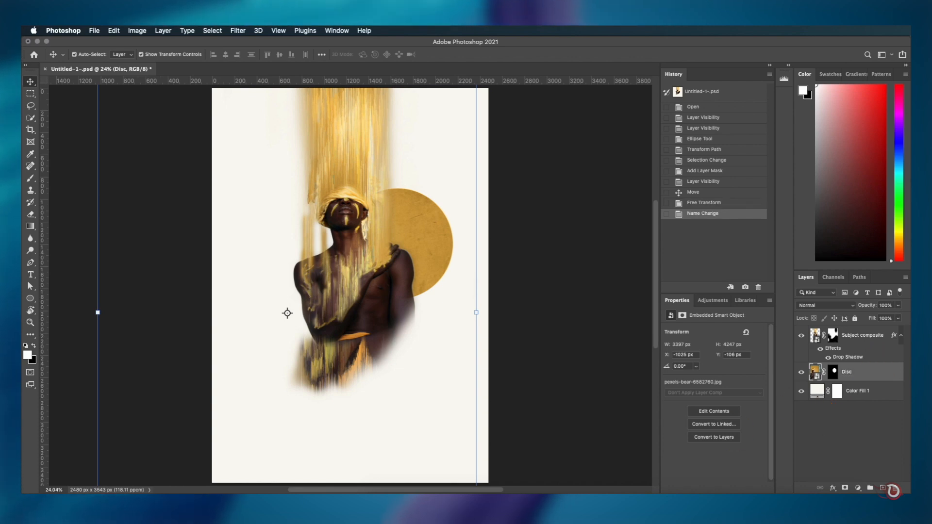
Step: Type EYES on the canvas below the subject and choose a new font for it
{"action": "left_click", "coordinate": [30, 273]}
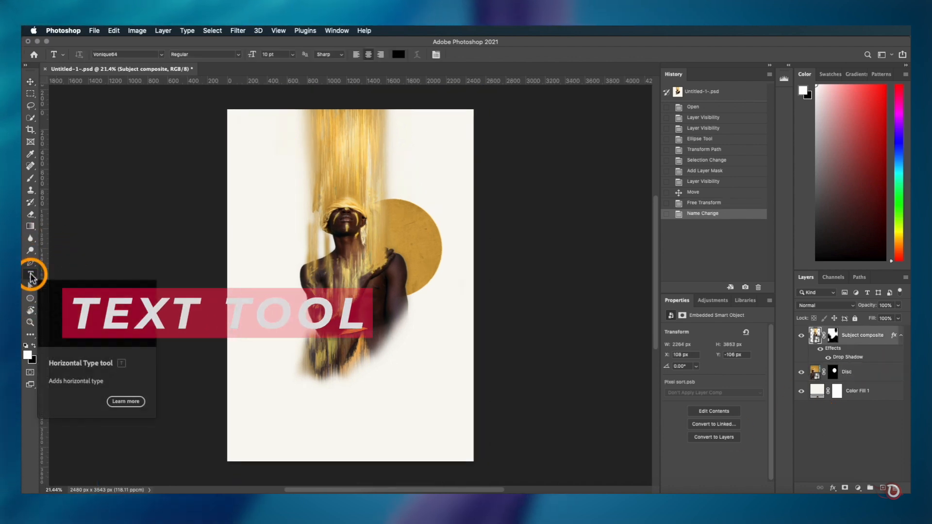
{"action": "left_click", "coordinate": [263, 396]}
{"action": "type", "text": "eyes"}
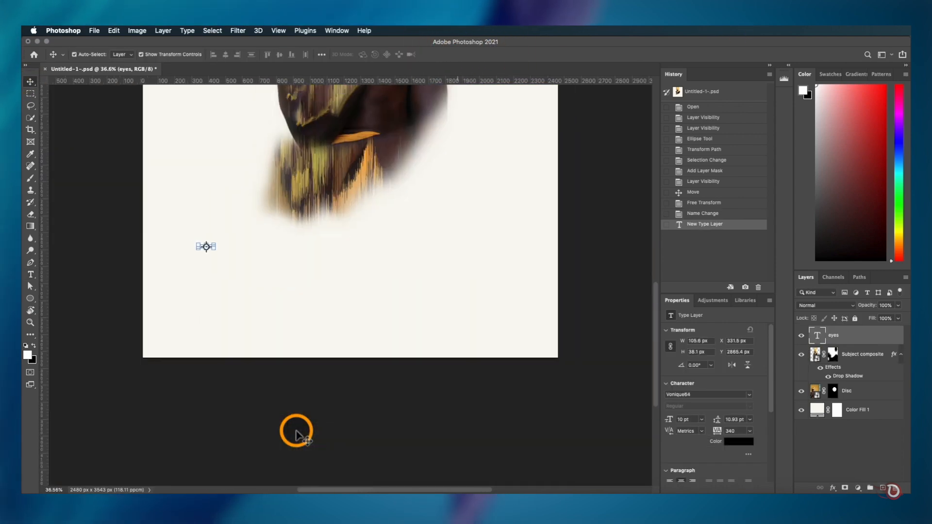
{"action": "left_click", "coordinate": [707, 394]}
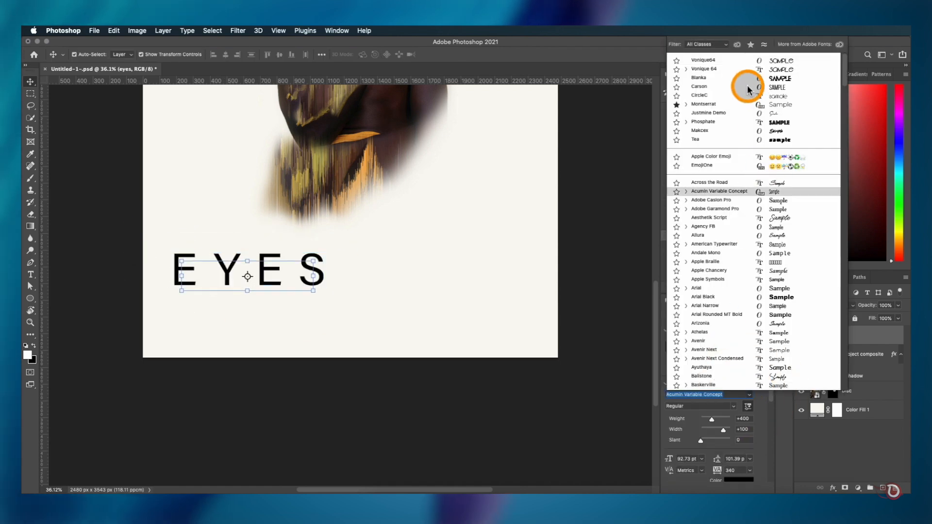
{"action": "left_click", "coordinate": [699, 77]}
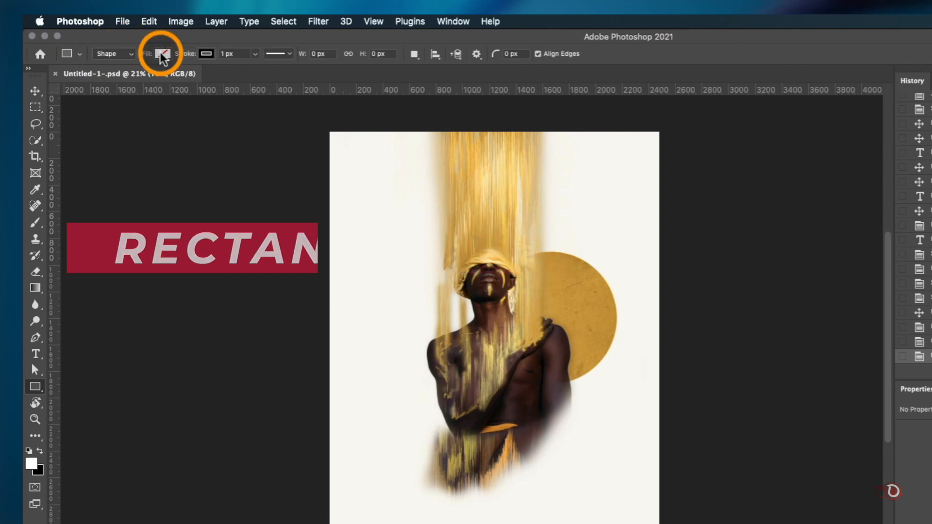
Step: Set the rectangle's fill to none for a stroke-only border frame
{"action": "left_click", "coordinate": [164, 53]}
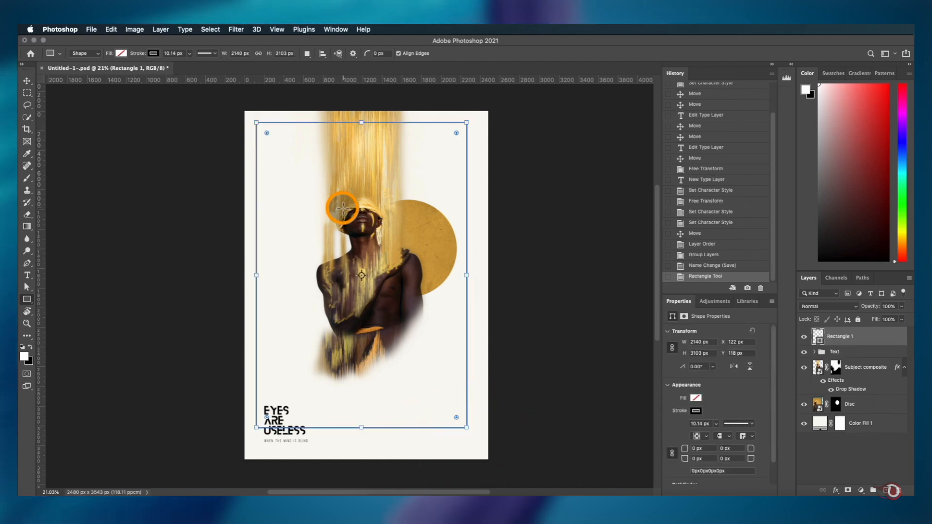
{"action": "mouse_move", "coordinate": [455, 344]}
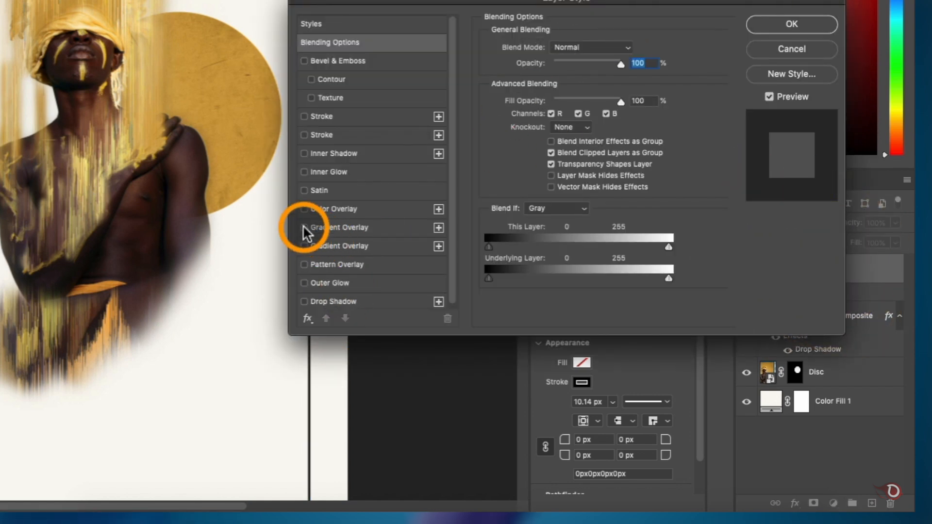
Step: Apply a gold Gradient Overlay layer style to the Rectangle 1 frame
{"action": "left_click", "coordinate": [304, 227]}
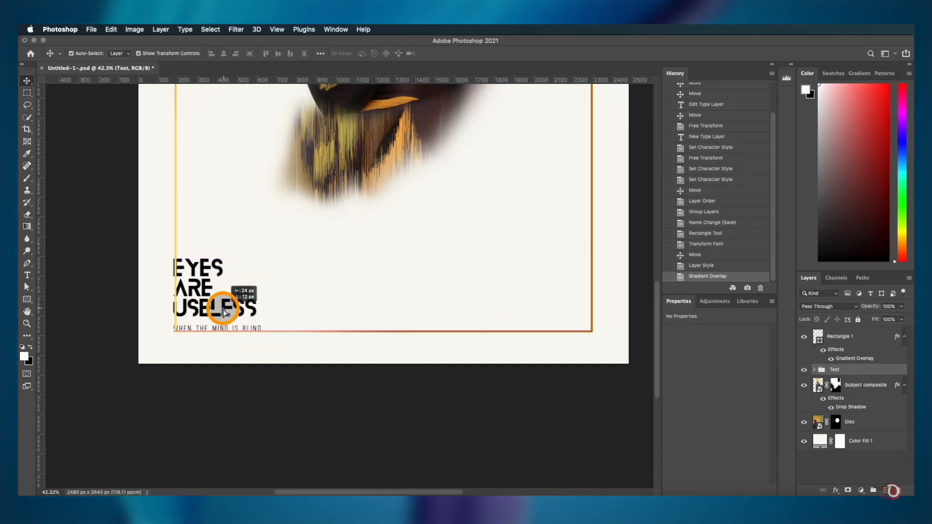
Step: Move the EYES ARE USELESS title into the golden border's lower-left corner
{"action": "left_click", "coordinate": [816, 371]}
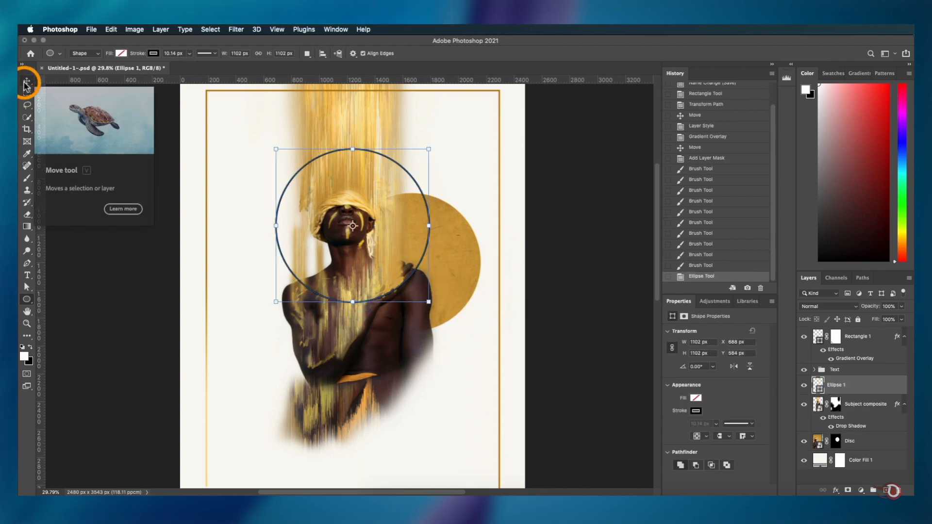
Step: Switch to the Move Tool to nudge Ellipse 1 around the subject's head
{"action": "left_click", "coordinate": [27, 80]}
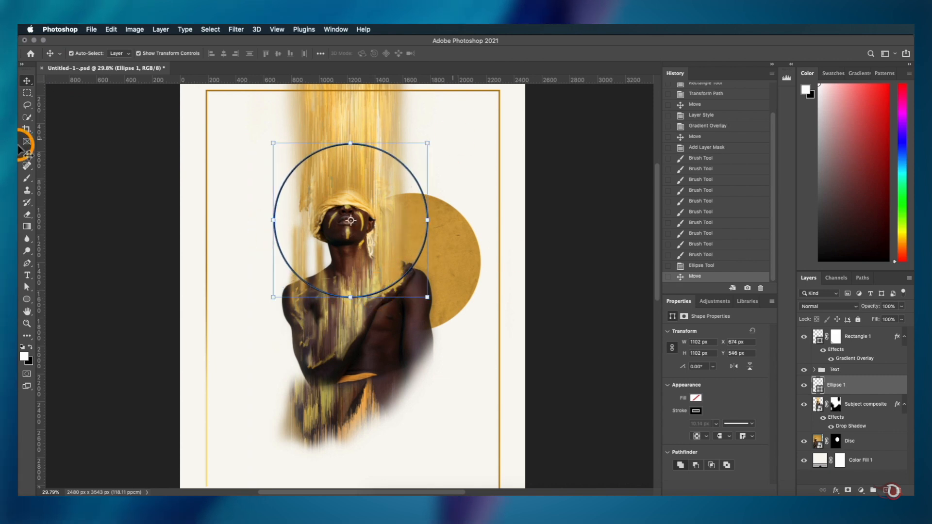
{"action": "mouse_move", "coordinate": [565, 314]}
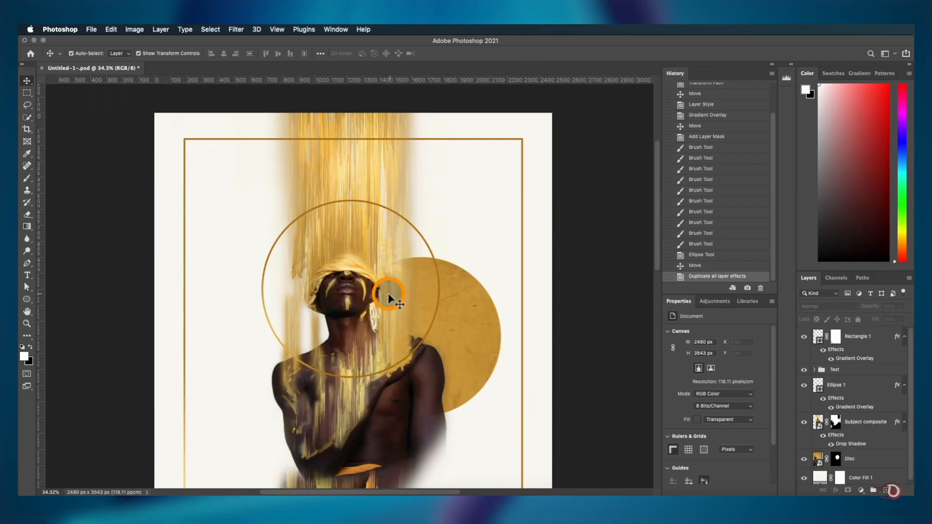
Step: Copy the drop shadow onto the Disc layer and target Ellipse 1's mask
{"action": "left_click", "coordinate": [836, 385]}
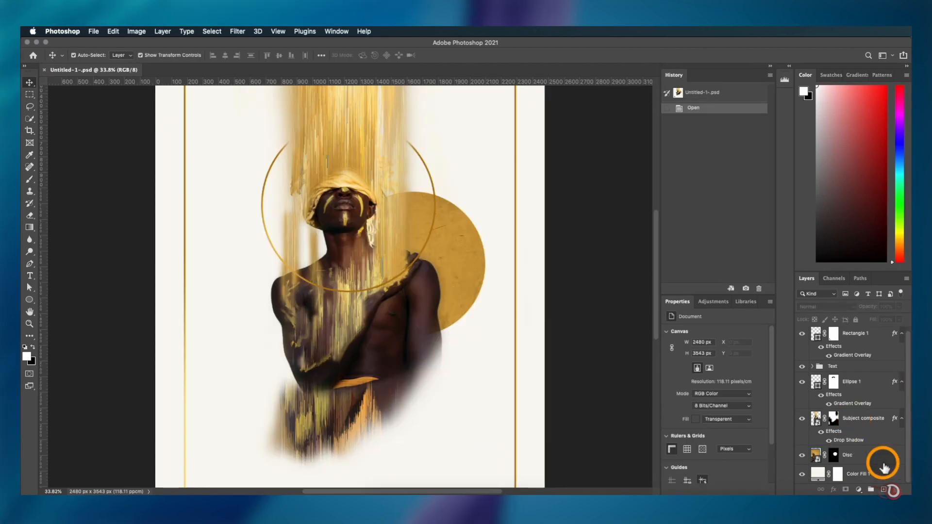
{"action": "left_click", "coordinate": [833, 418]}
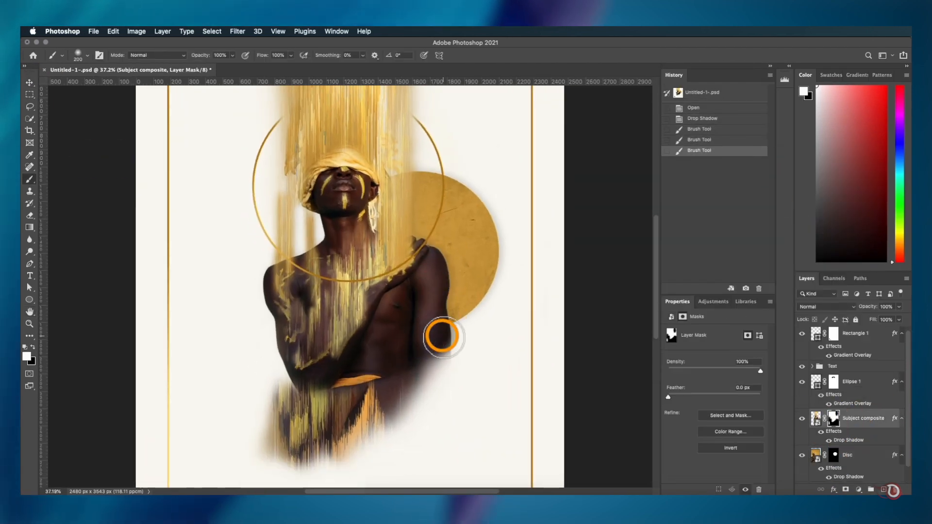
{"action": "left_click", "coordinate": [833, 381]}
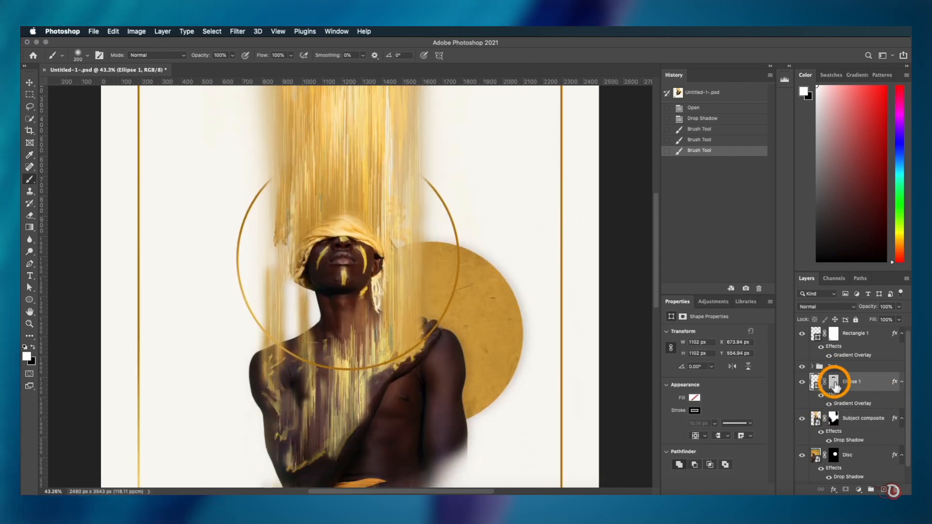